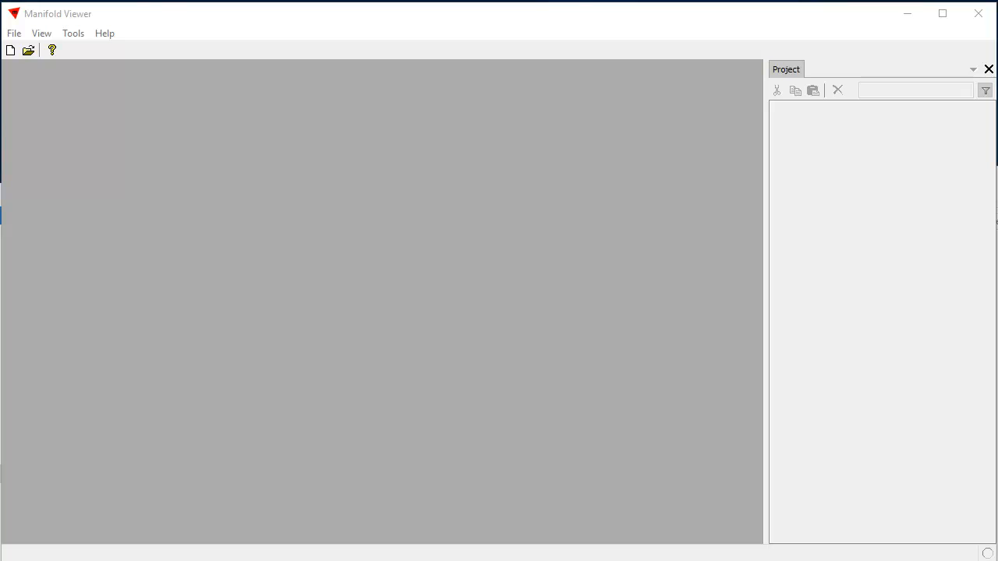
mouse_move(24, 39)
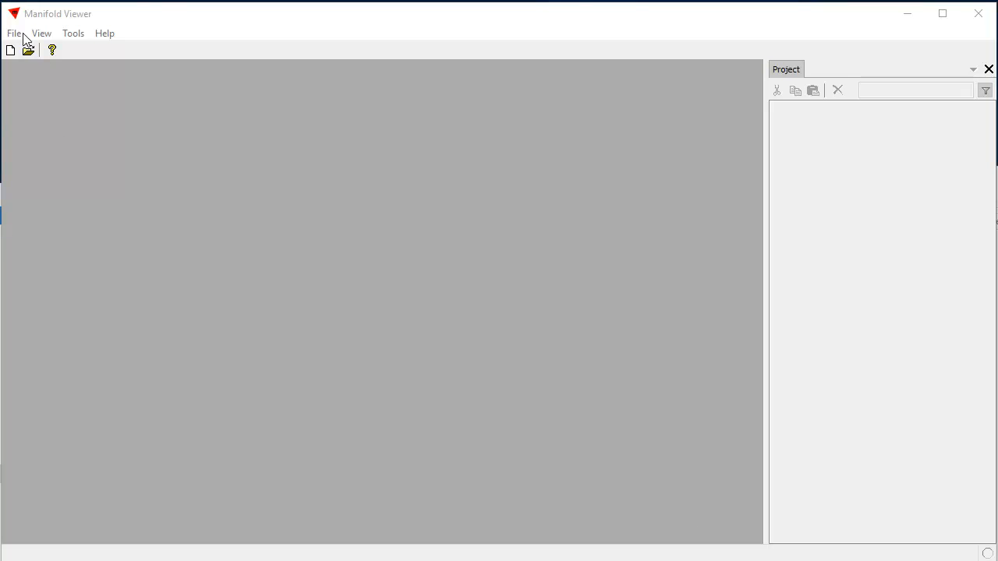
Open the merge and clip examples.map project from the data folder
click(13, 33)
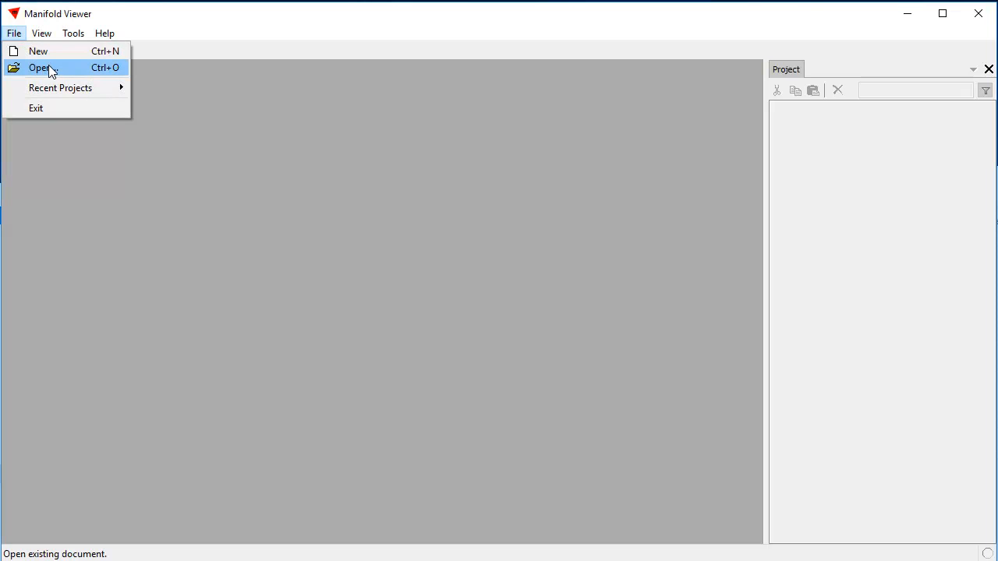
click(41, 67)
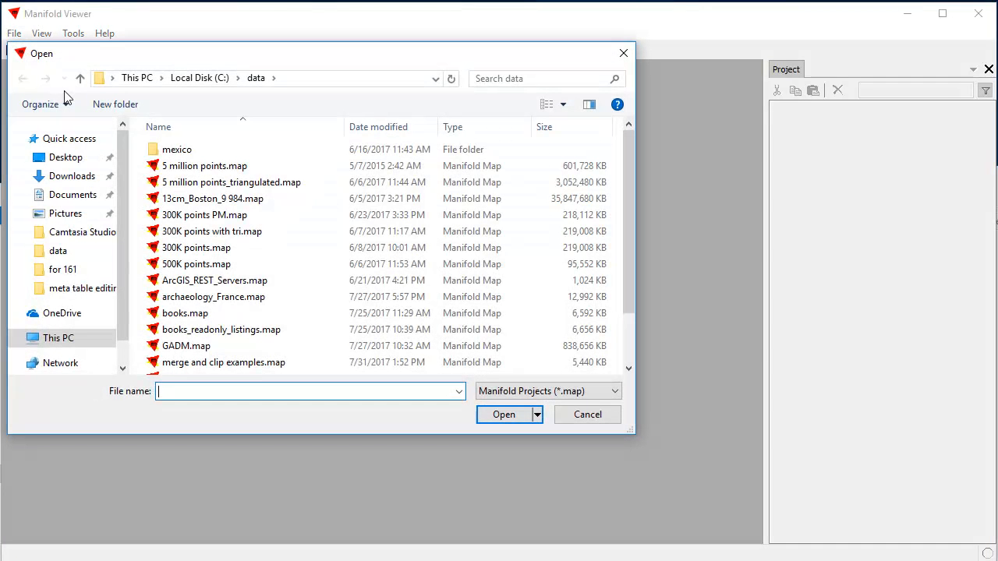
click(224, 362)
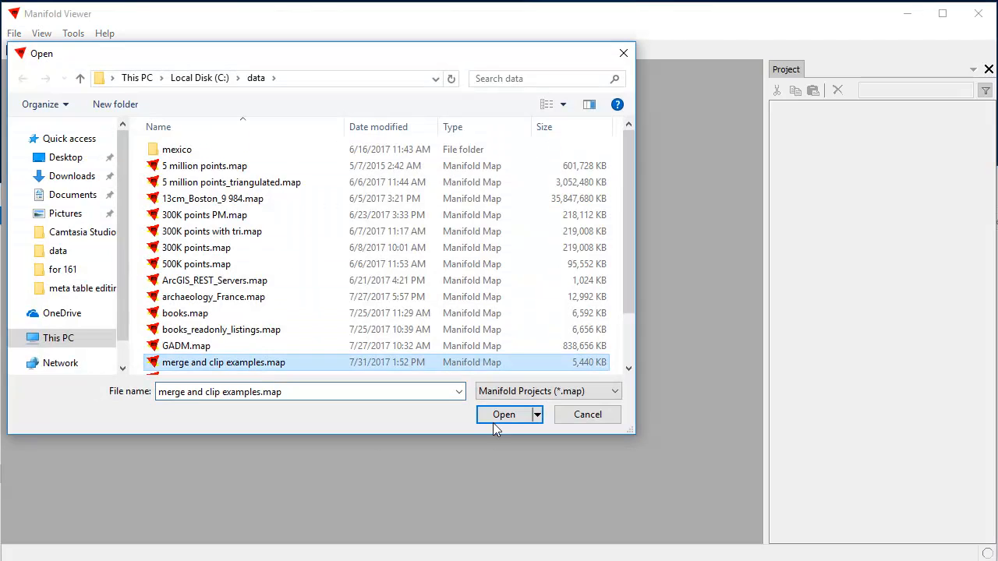
click(503, 414)
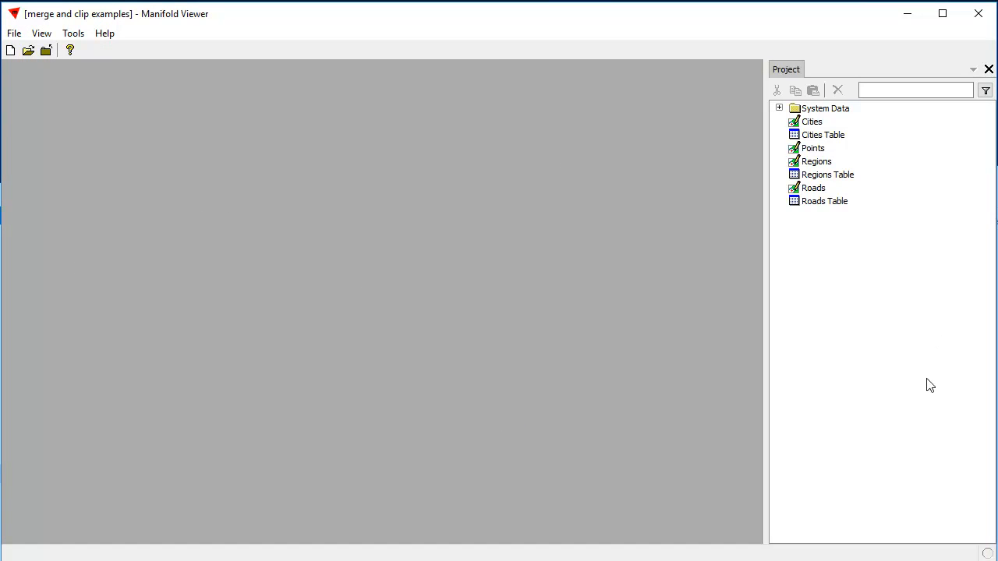
mouse_move(901, 357)
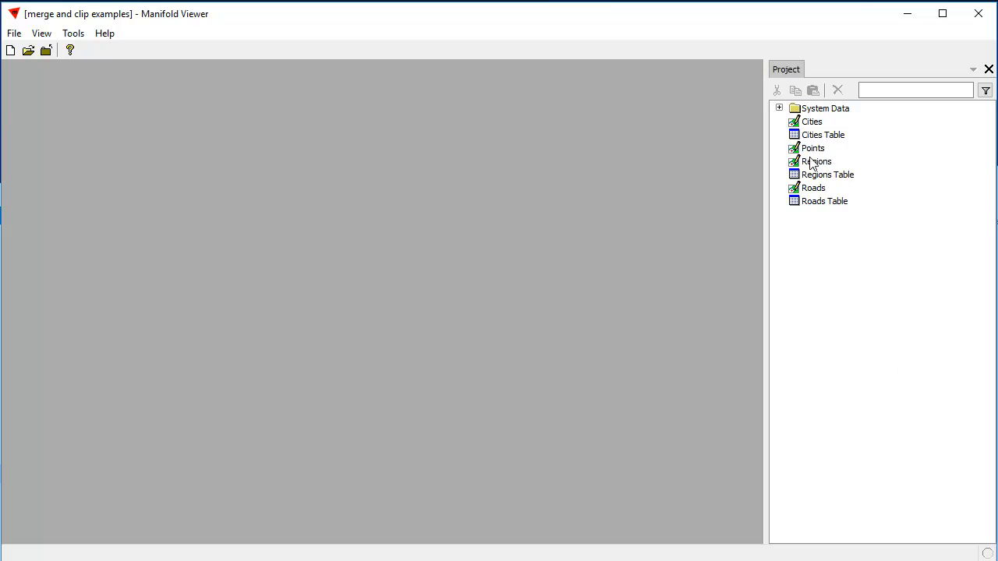
Open the Regions drawing to show France's administrative regions as beige areas
double_click(817, 160)
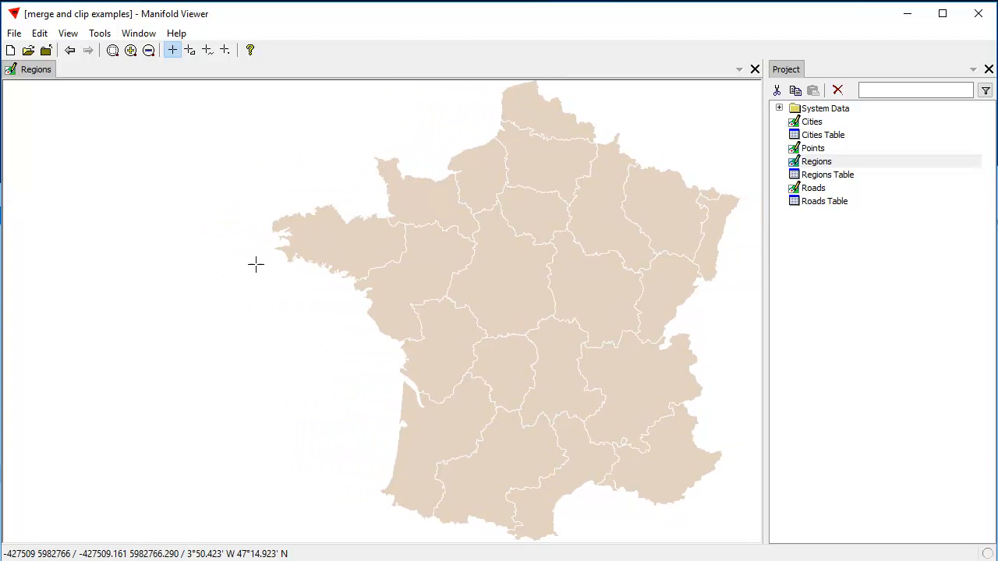
mouse_move(156, 361)
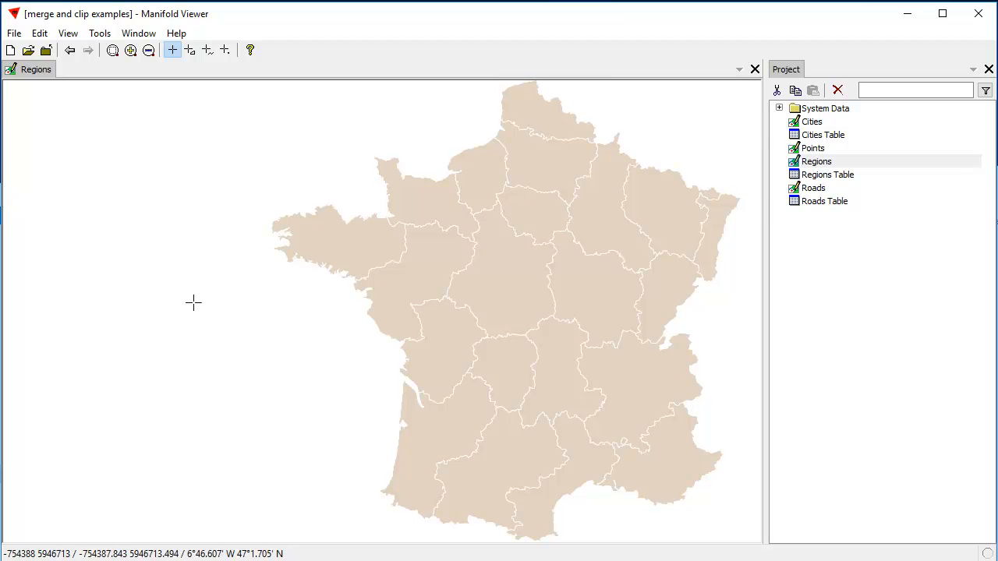
mouse_move(657, 92)
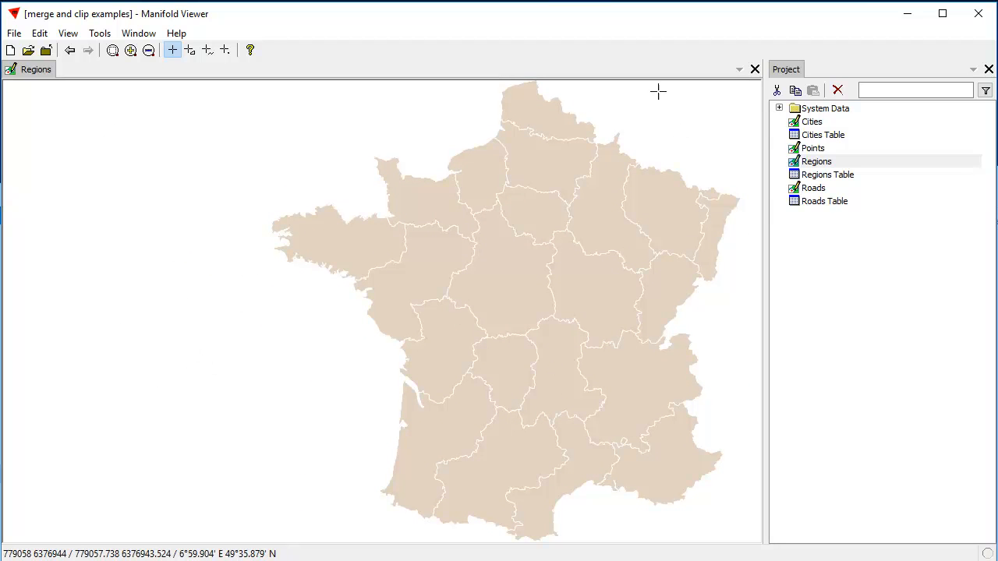
mouse_move(490, 281)
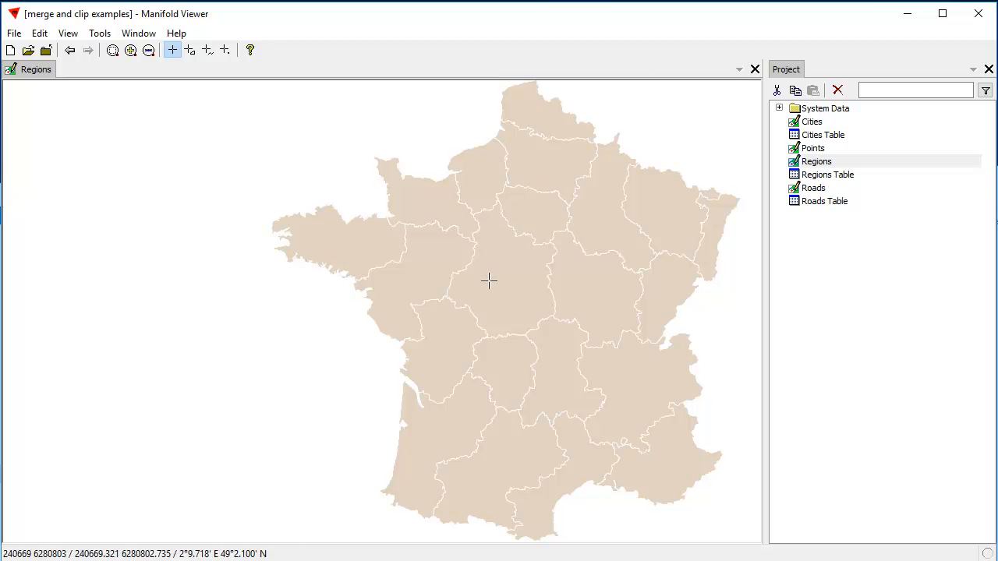
mouse_move(520, 274)
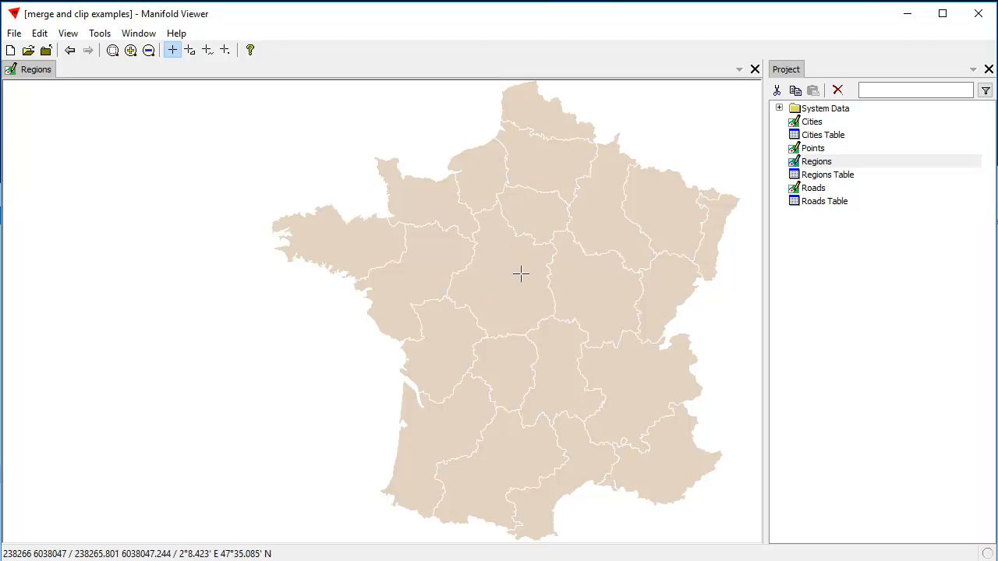
click(491, 303)
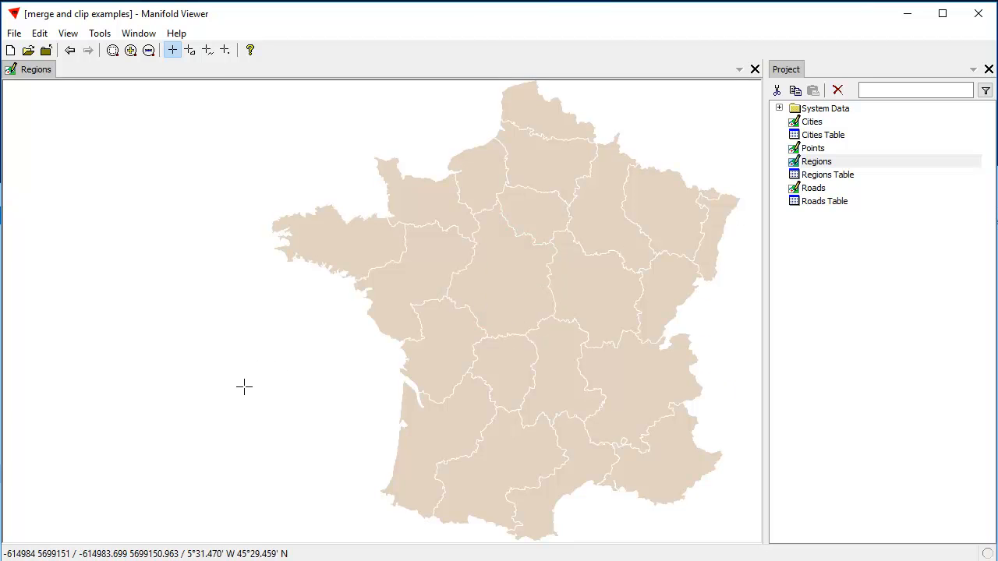
mouse_move(256, 391)
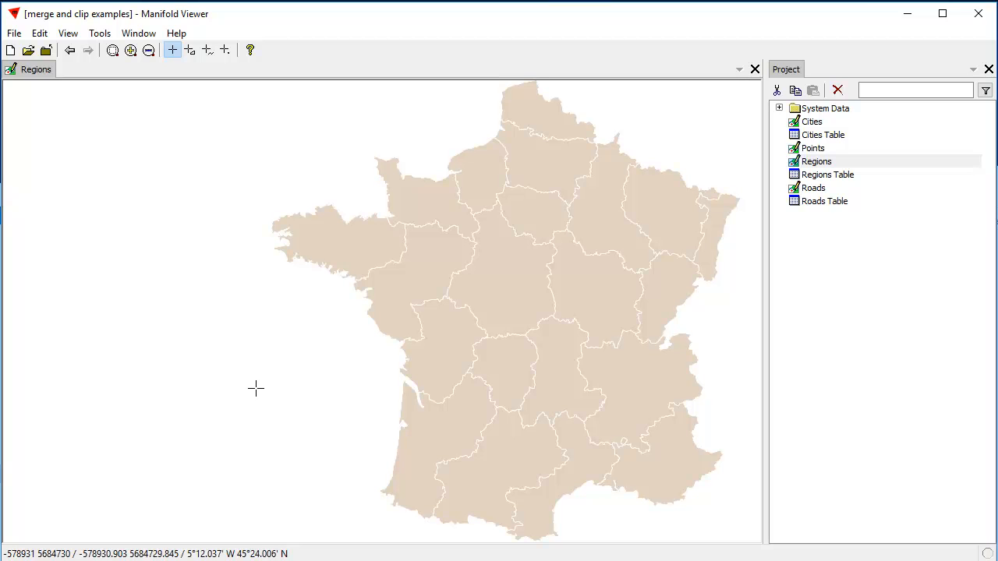
mouse_move(268, 390)
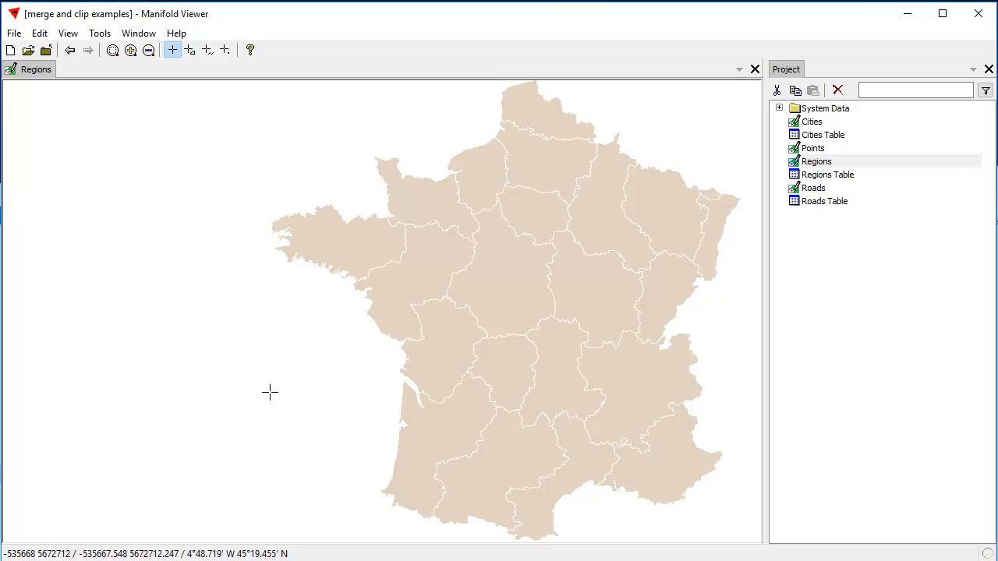
mouse_move(284, 309)
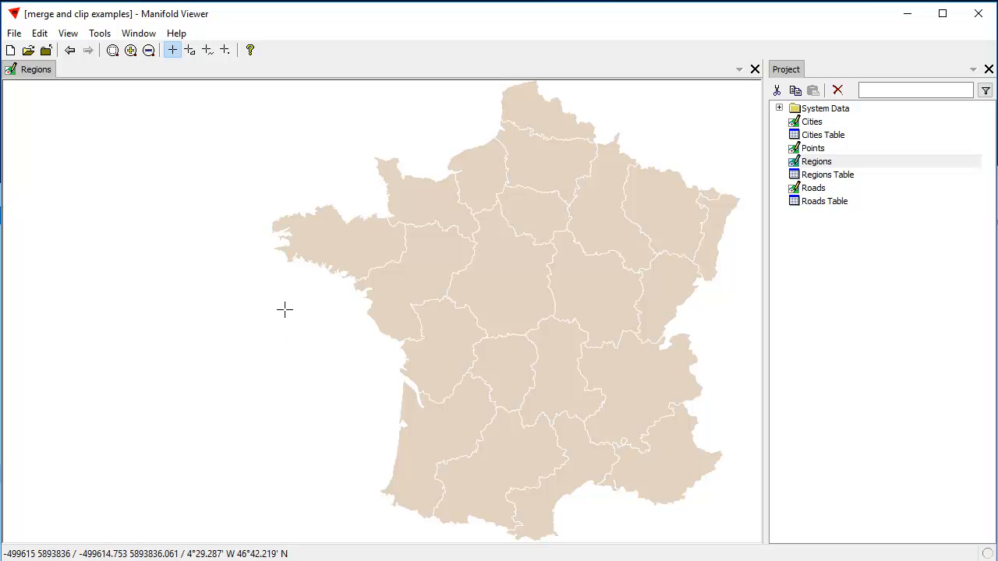
mouse_move(621, 259)
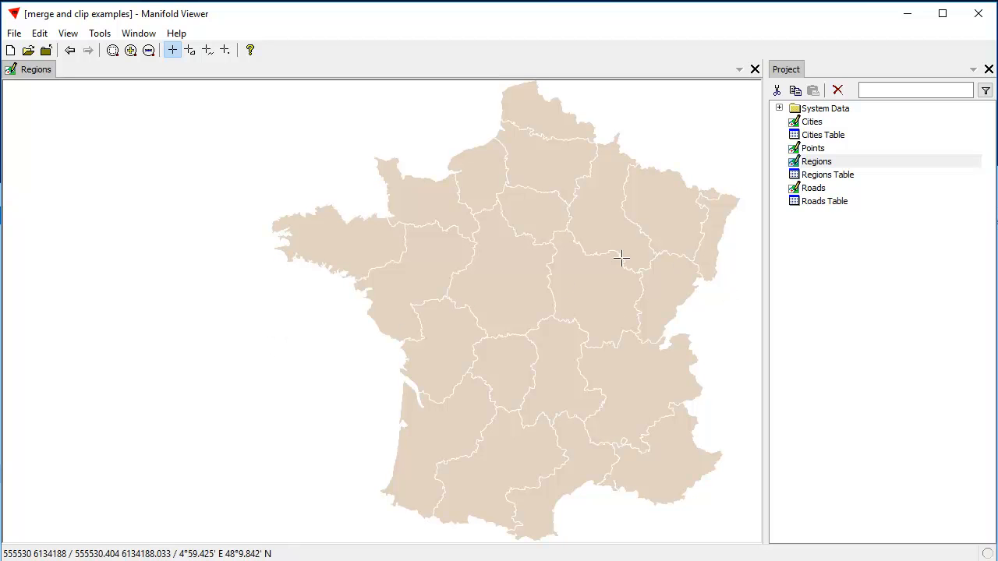
mouse_move(589, 181)
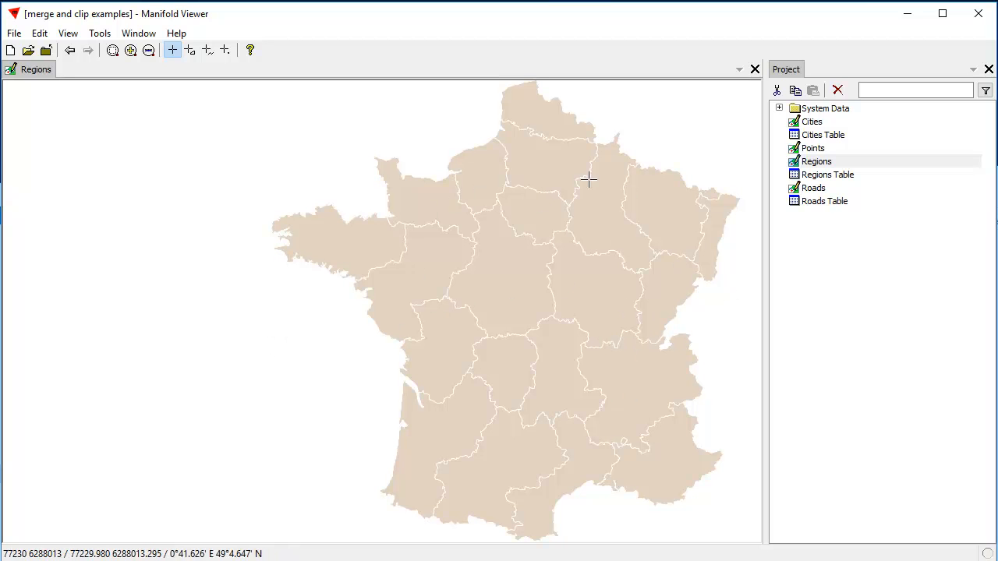
mouse_move(536, 106)
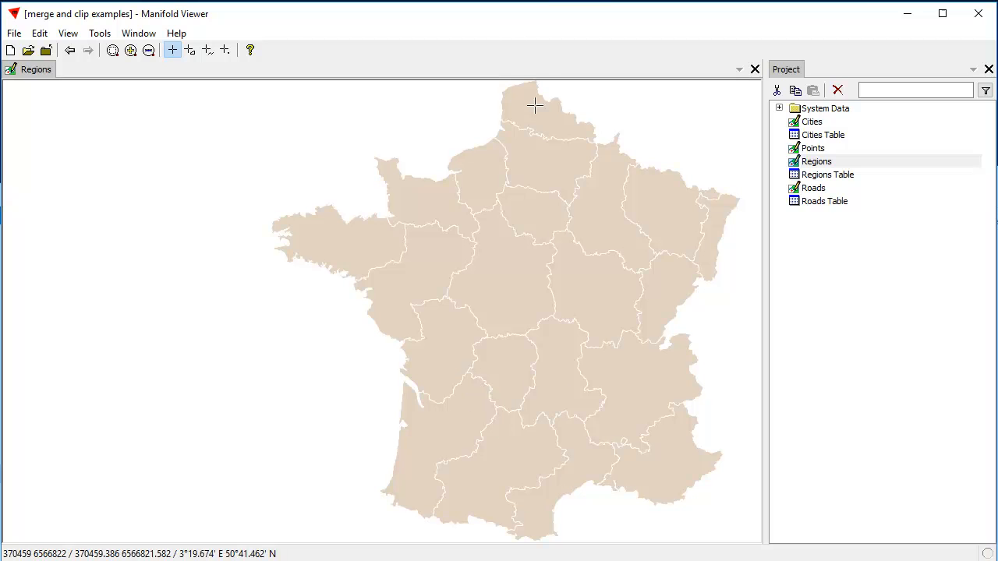
mouse_move(430, 271)
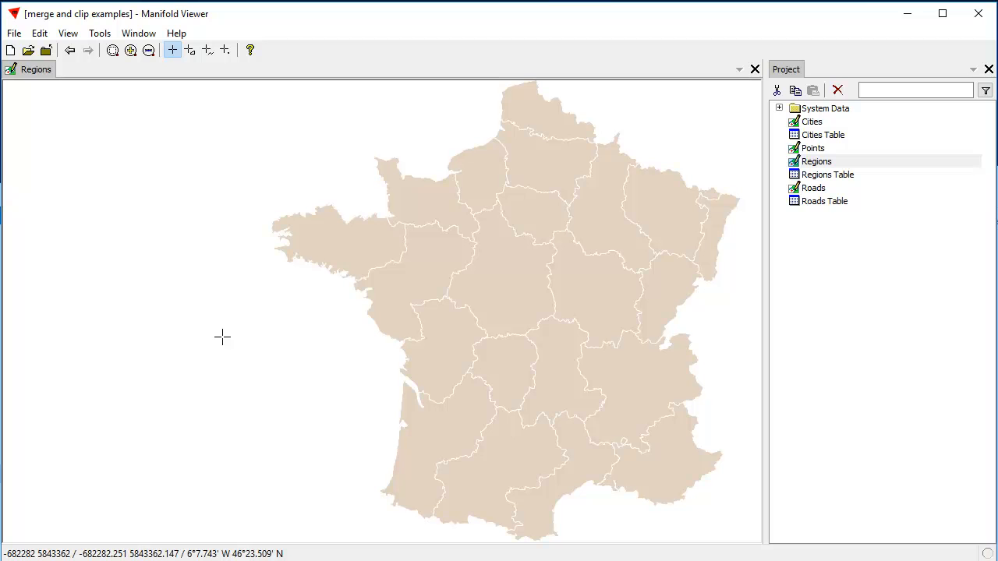
mouse_move(295, 261)
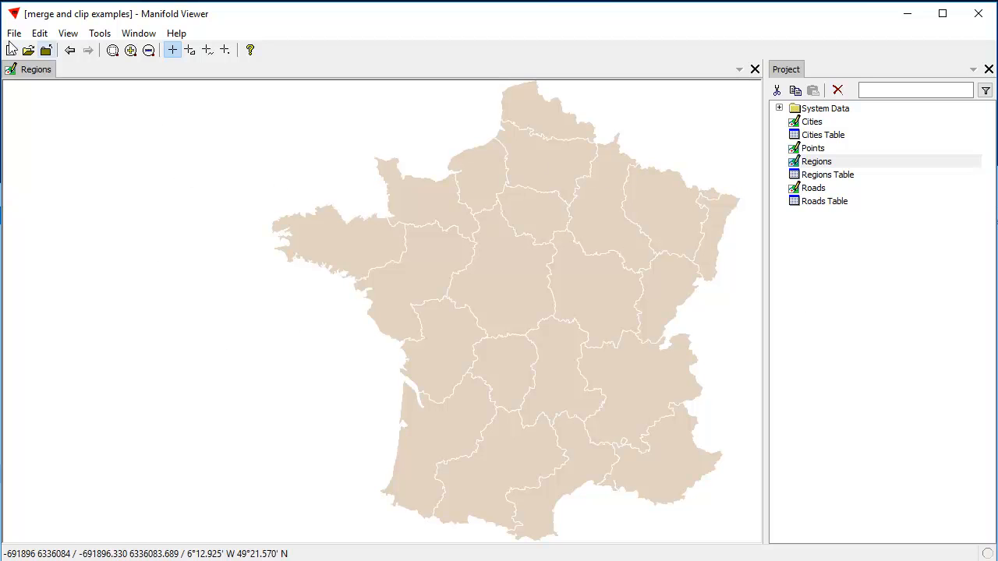
click(13, 33)
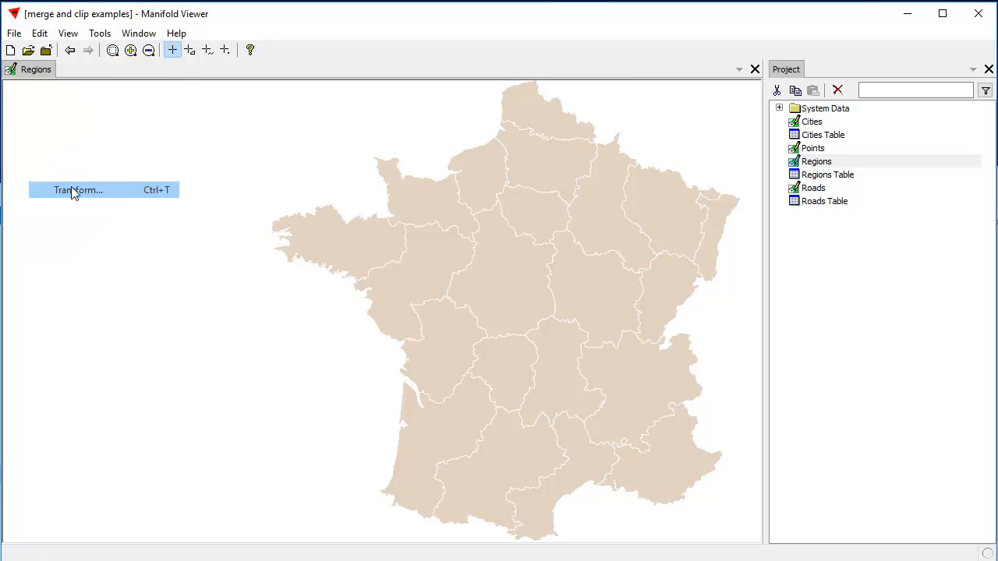
Bring up the Transform dialog for the Regions drawing with Geom as the target field
click(78, 190)
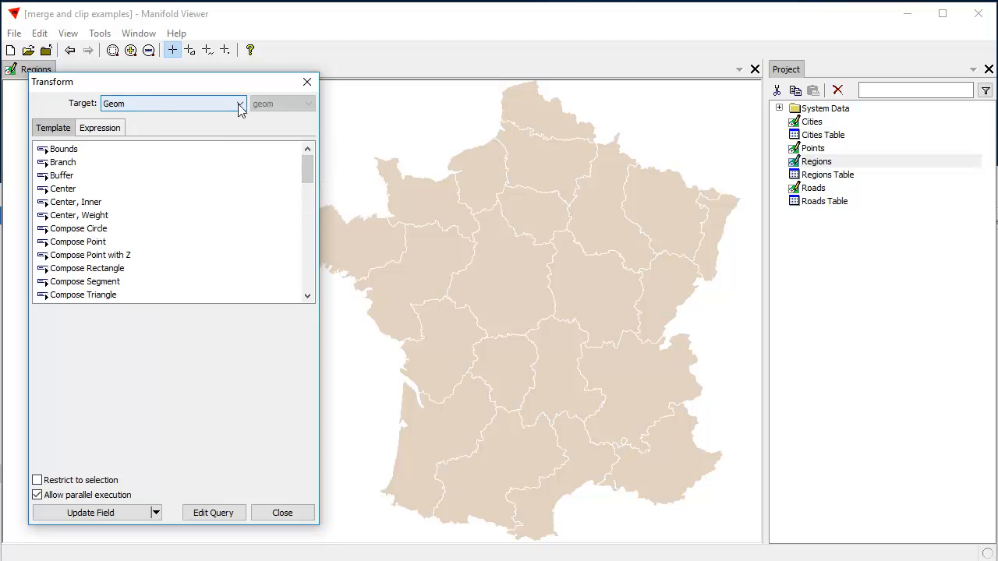
click(240, 103)
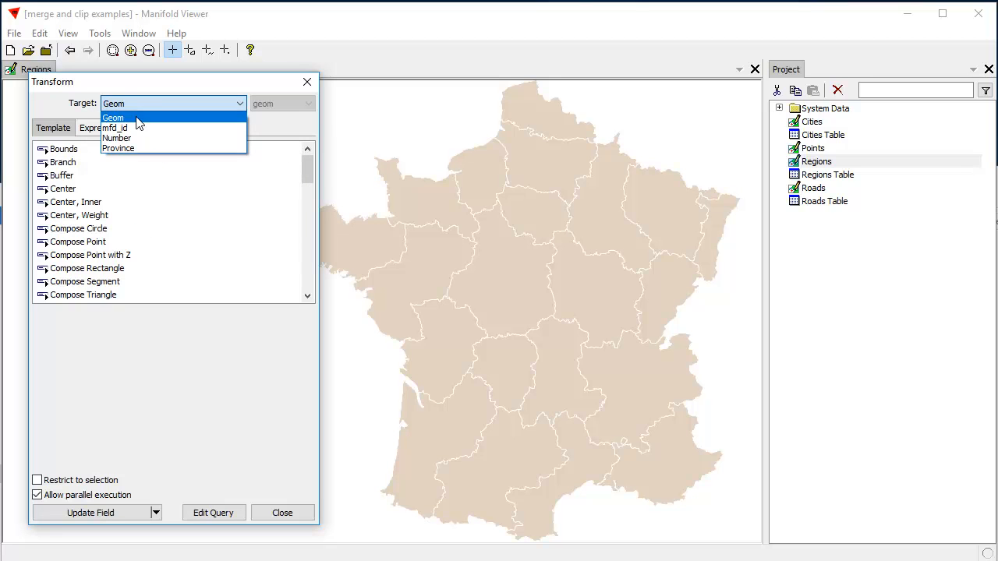
click(113, 119)
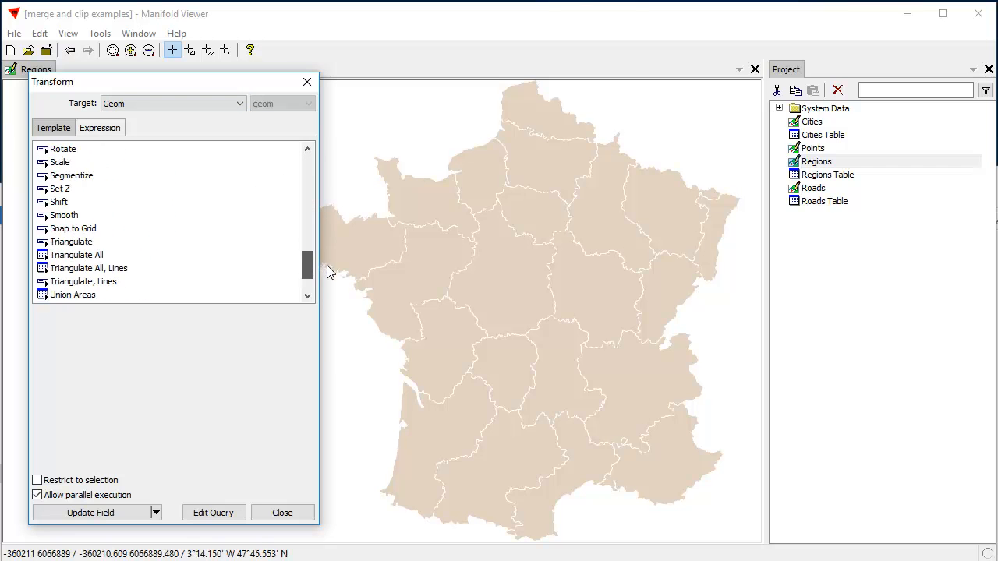
Choose the Union Areas template and check its expression form
click(72, 240)
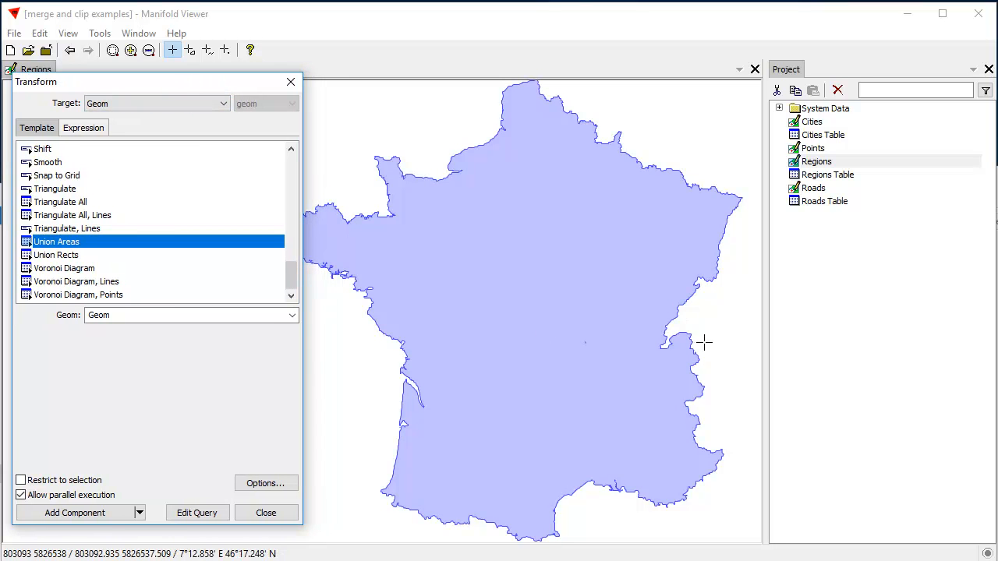
mouse_move(399, 466)
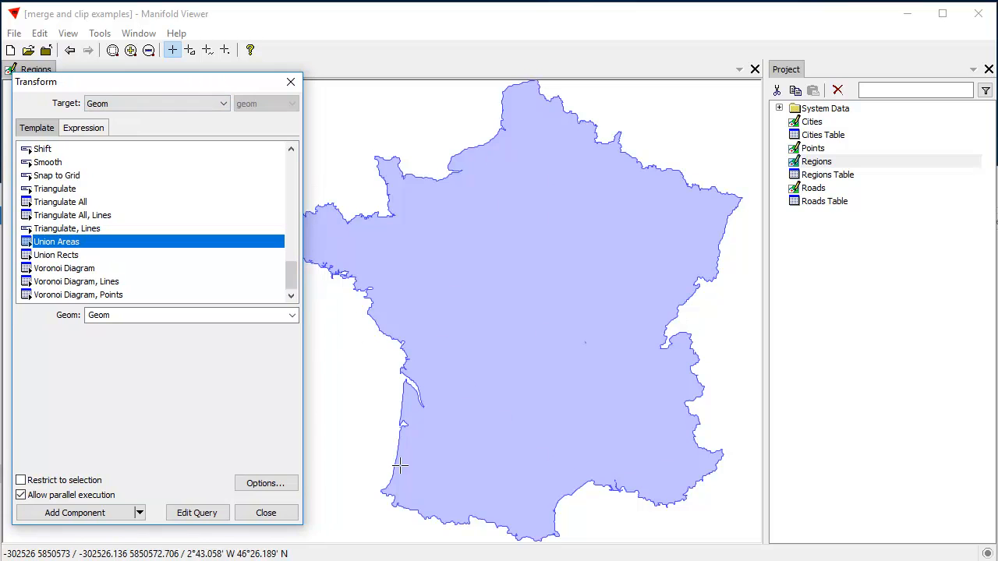
click(83, 127)
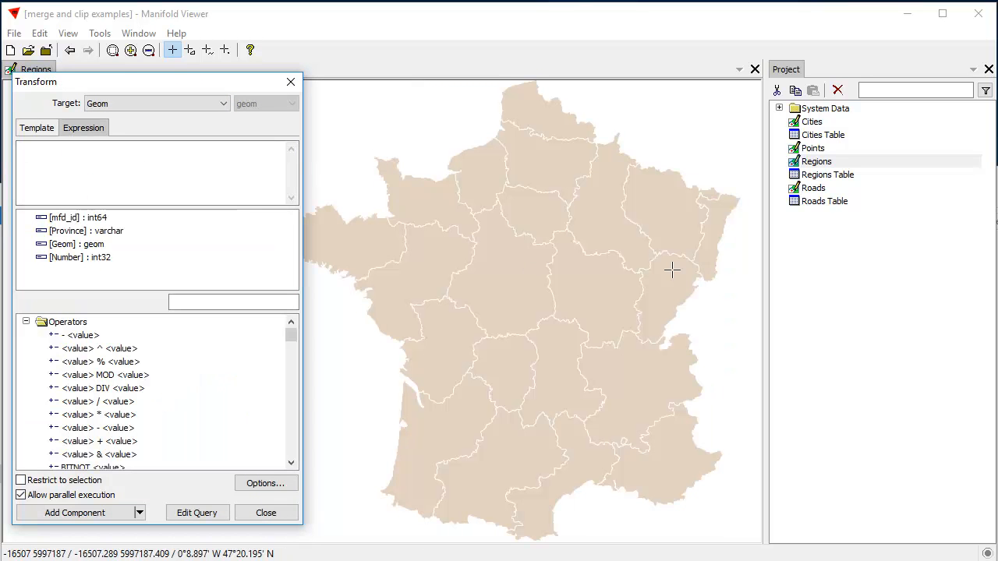
mouse_move(524, 164)
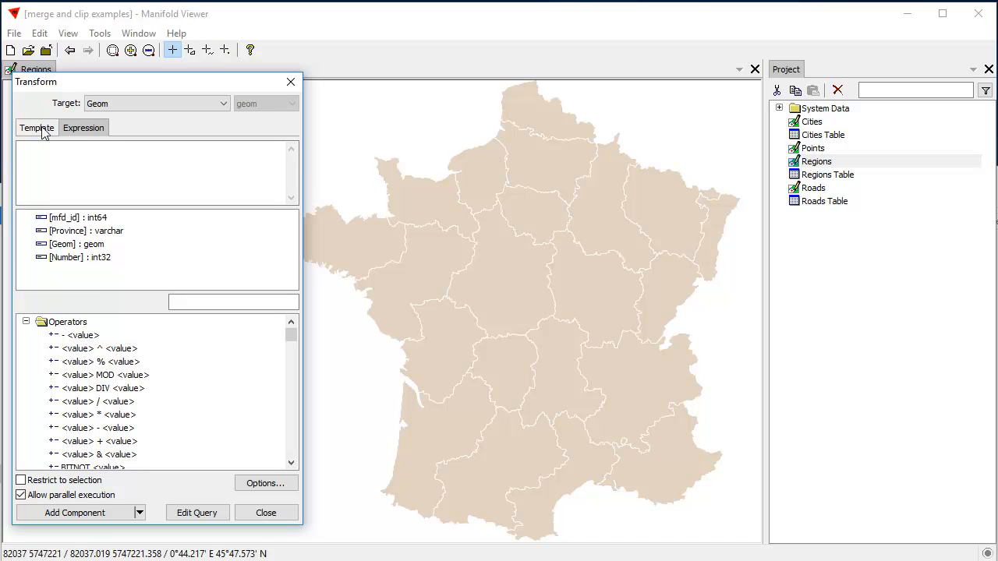
click(38, 127)
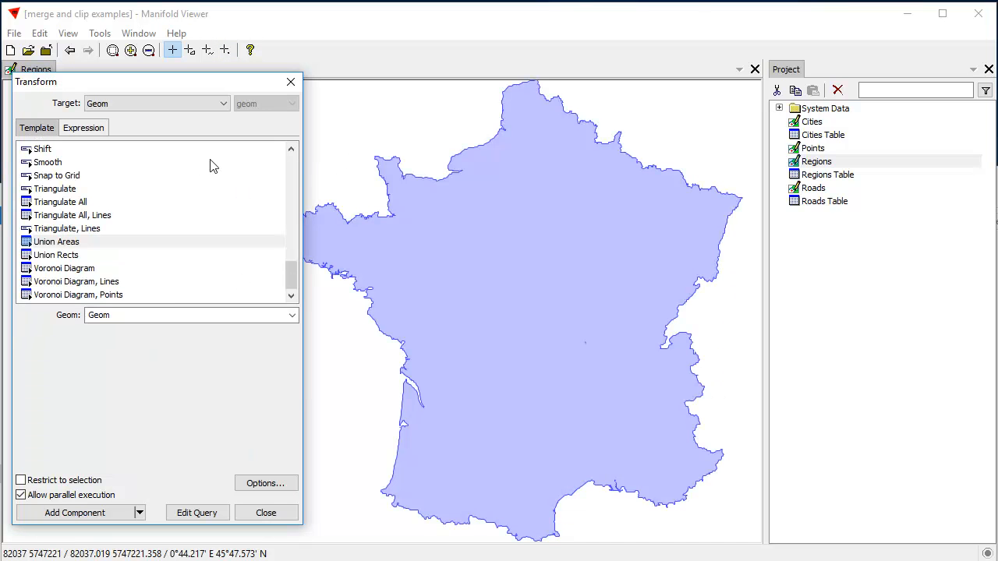
mouse_move(246, 332)
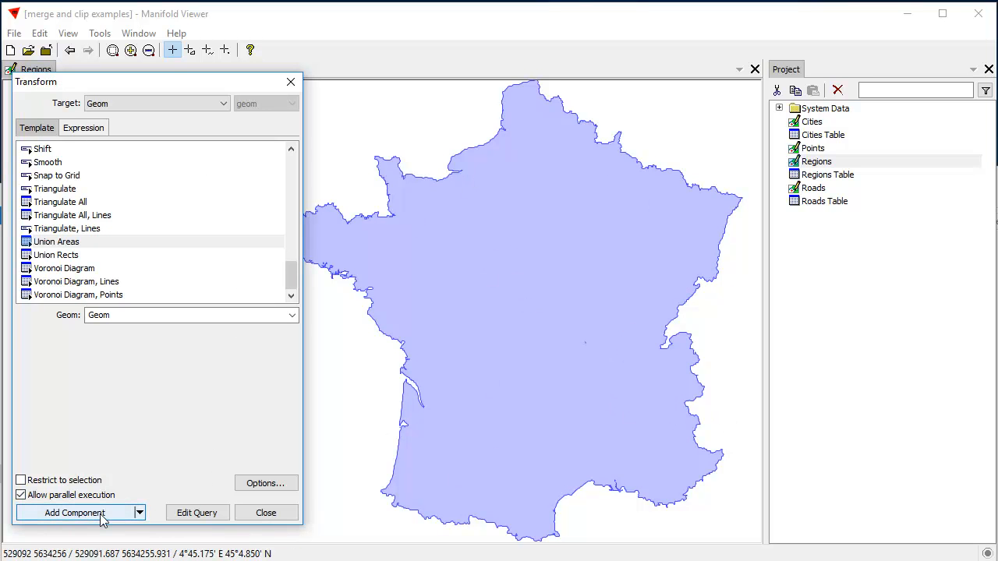
Add the unioned France outline as a new component and view the new union drawing
click(75, 511)
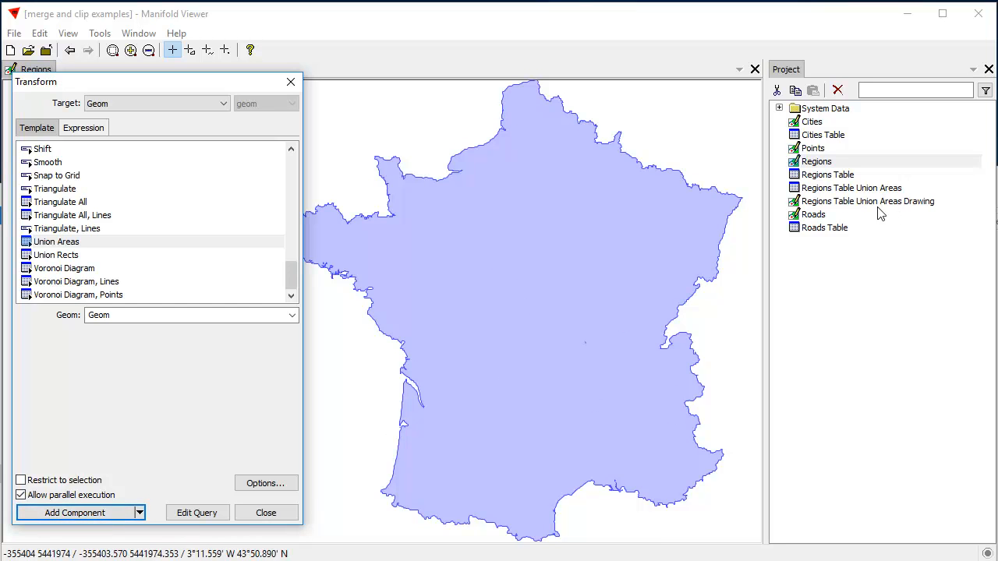
click(866, 201)
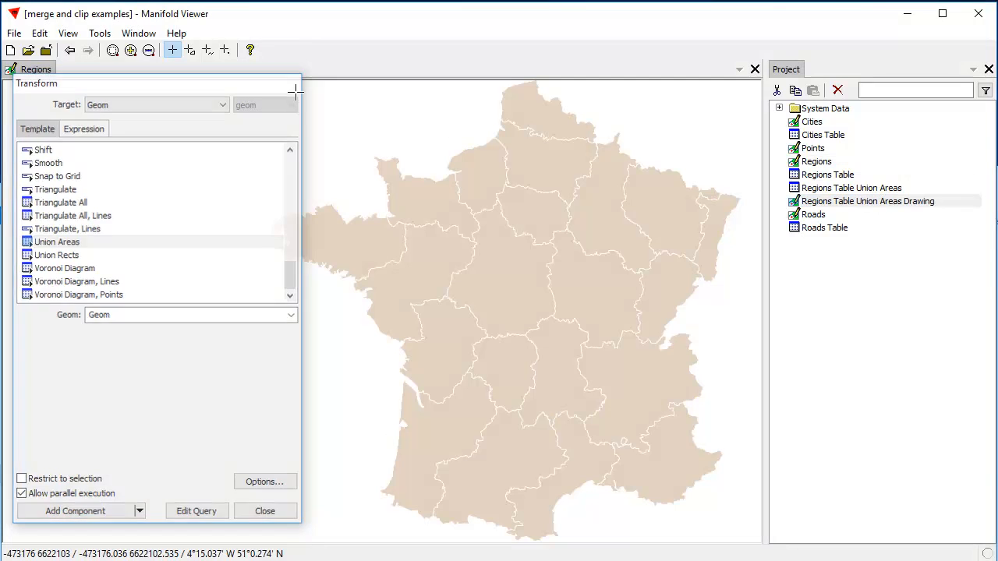
click(265, 511)
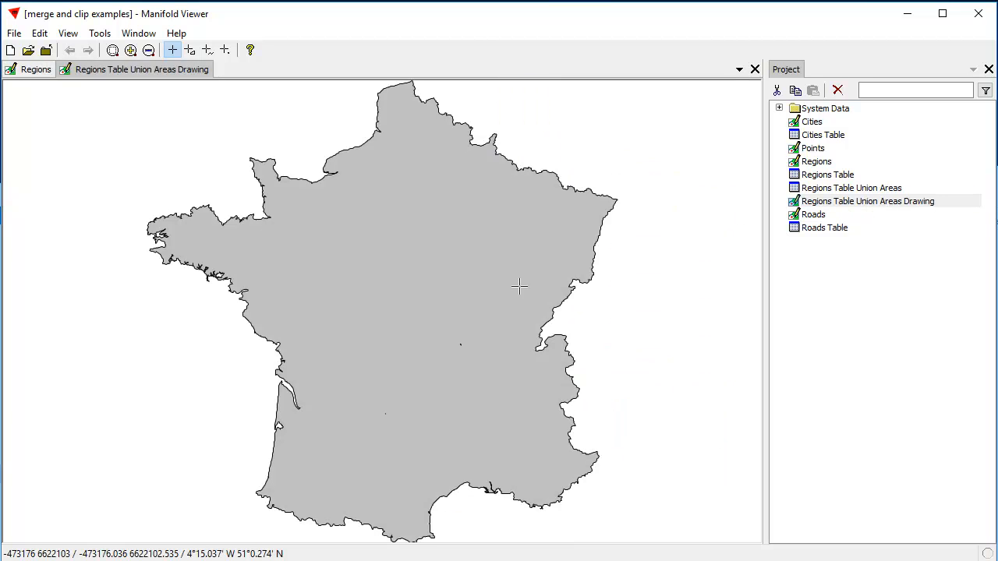
mouse_move(467, 139)
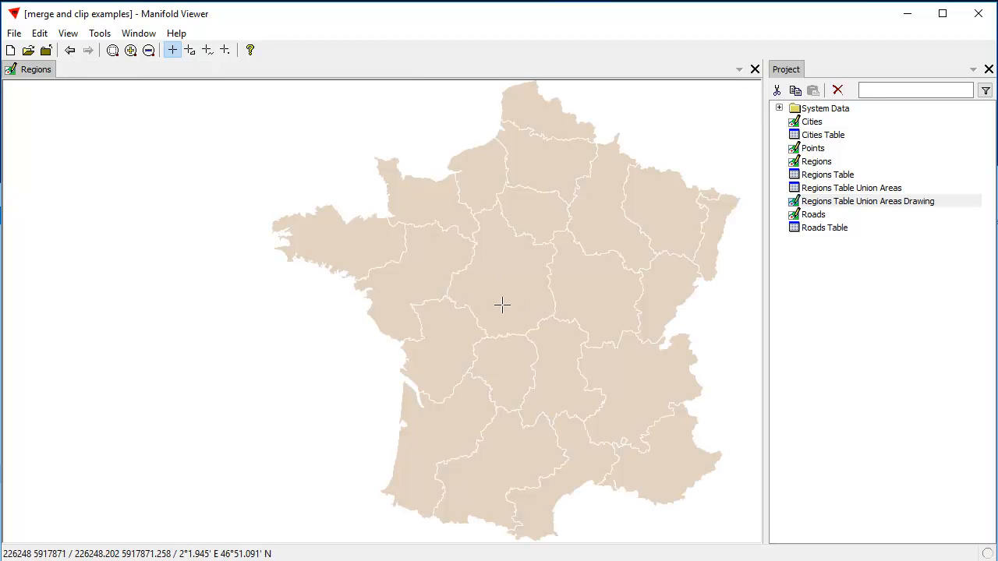
mouse_move(440, 474)
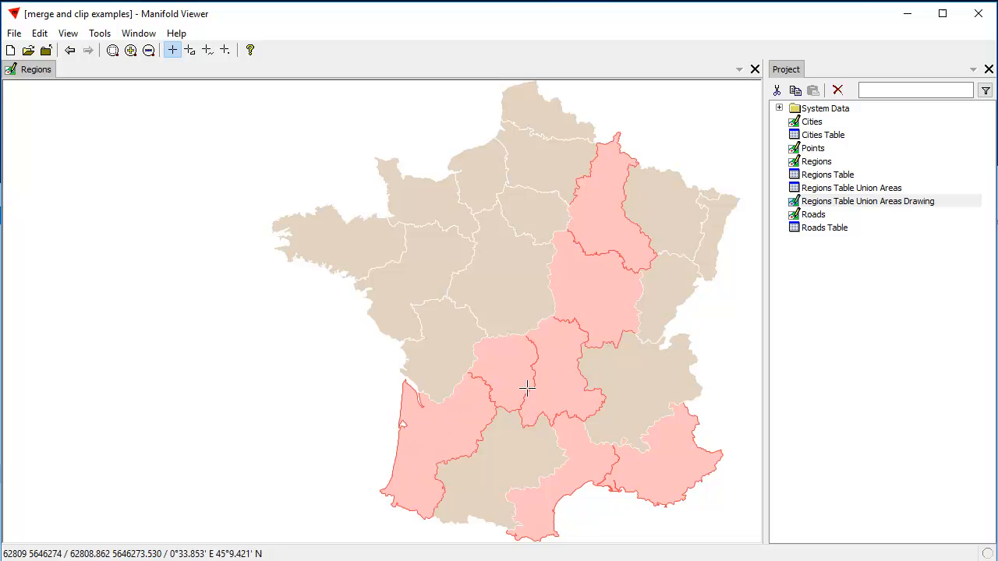
mouse_move(667, 469)
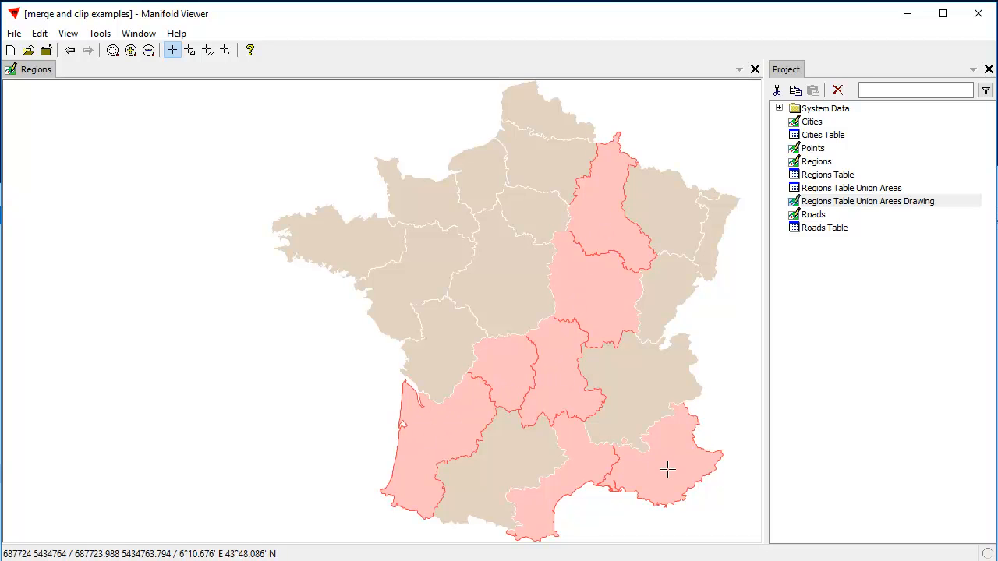
mouse_move(488, 451)
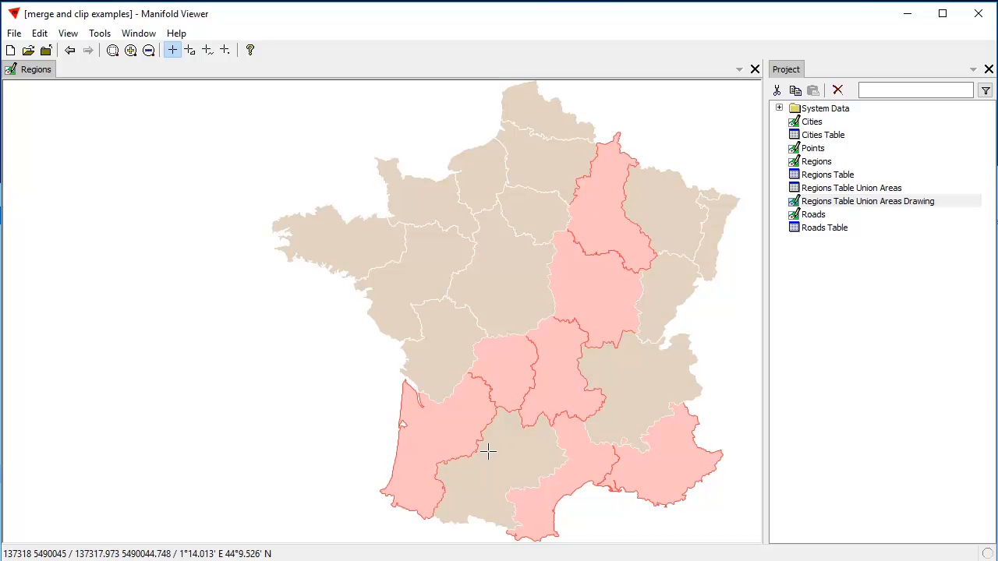
mouse_move(696, 232)
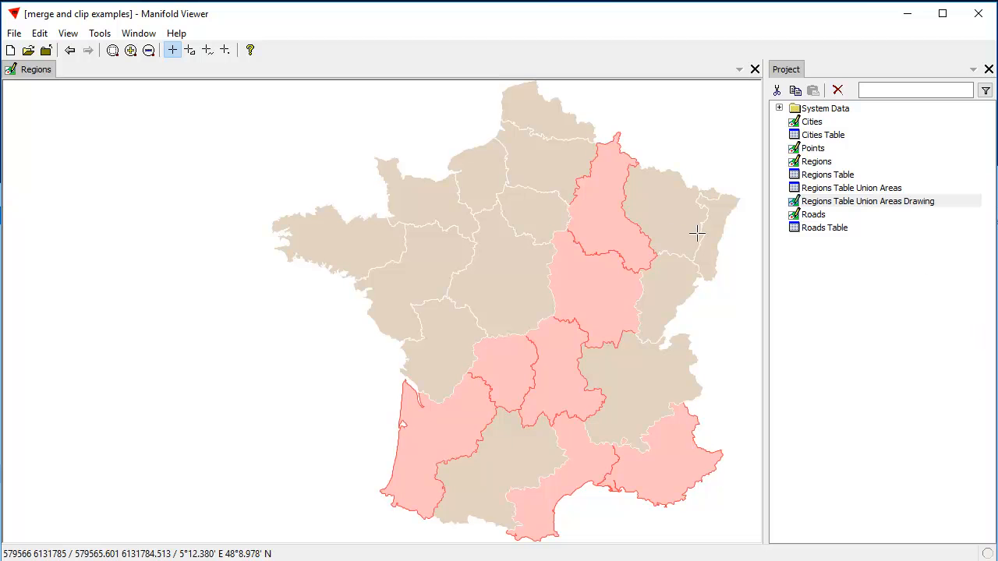
Return to the Regions map with the seven northeast-to-southwest regions selected
click(12, 32)
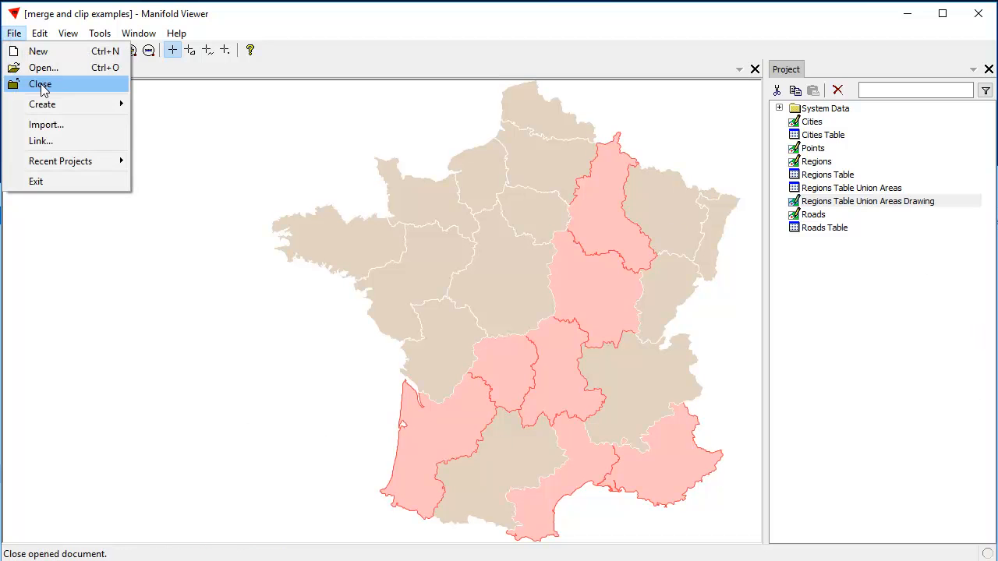
Run Union Areas restricted to the selected regions, adding Regions Table Union Areas 2 and its drawing
click(39, 33)
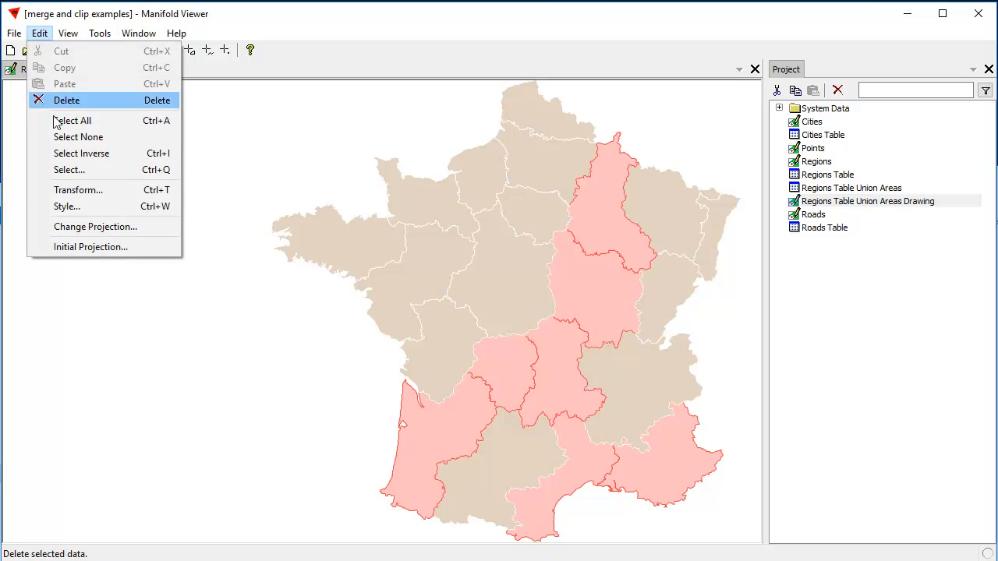
click(78, 190)
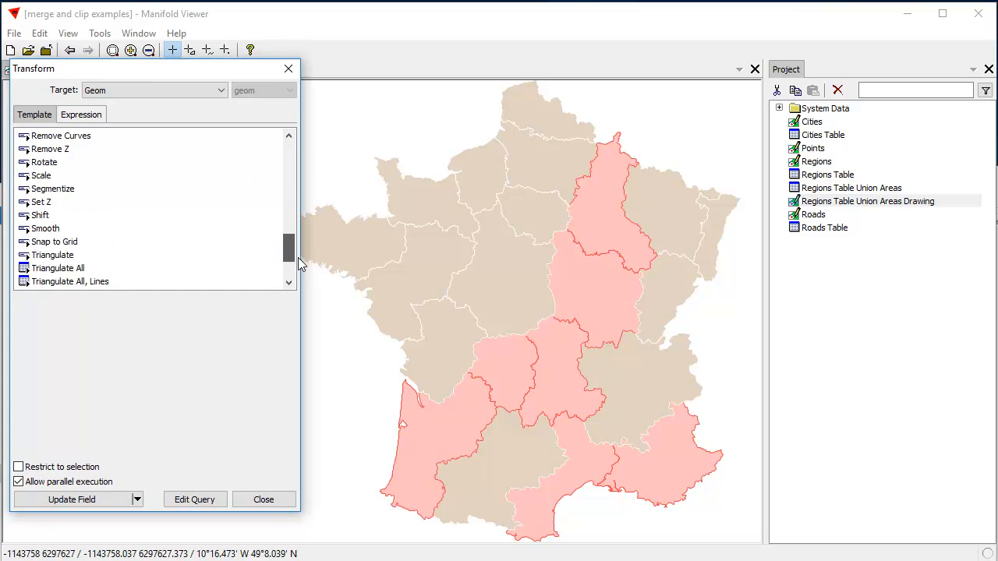
click(53, 241)
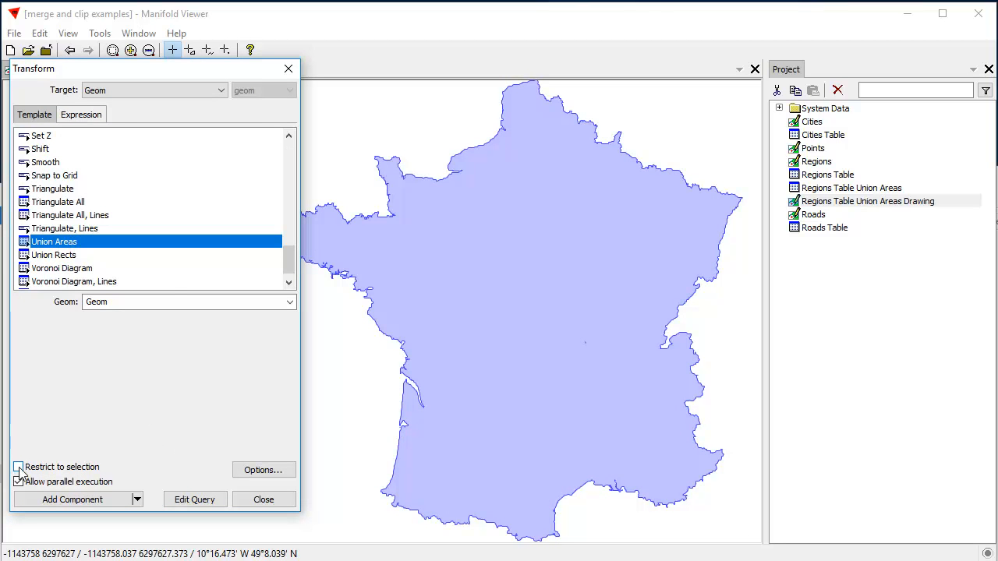
click(18, 466)
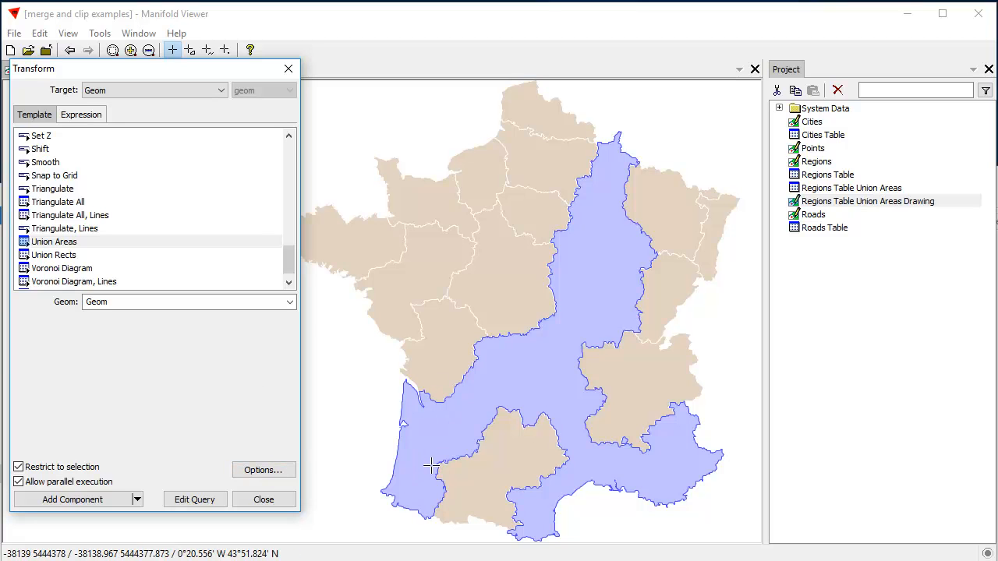
mouse_move(611, 461)
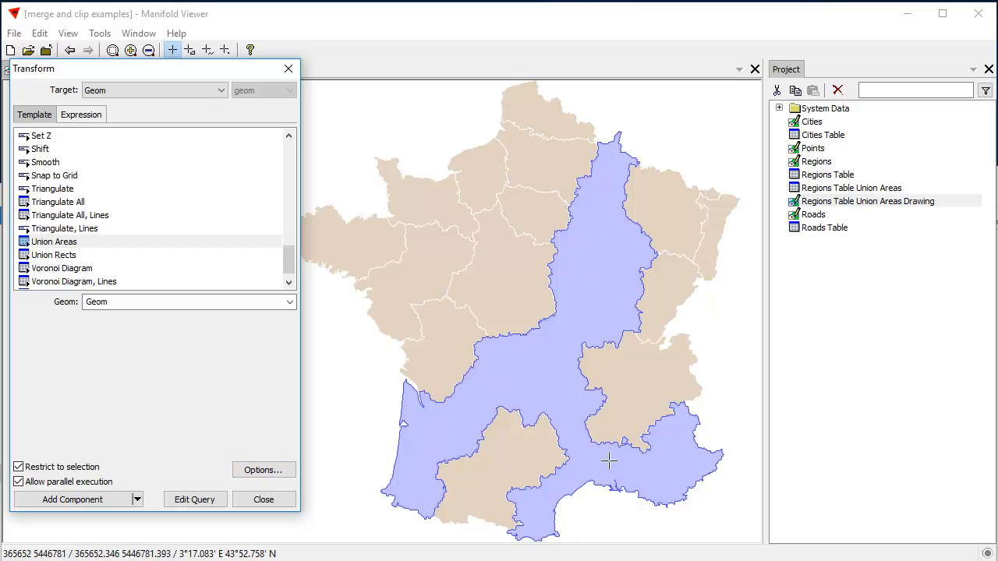
mouse_move(139, 441)
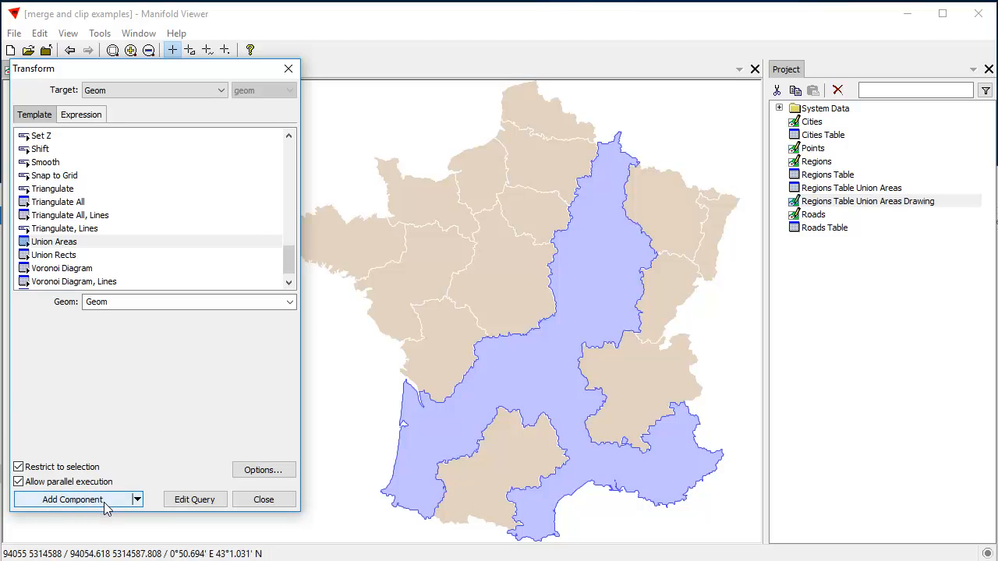
click(72, 499)
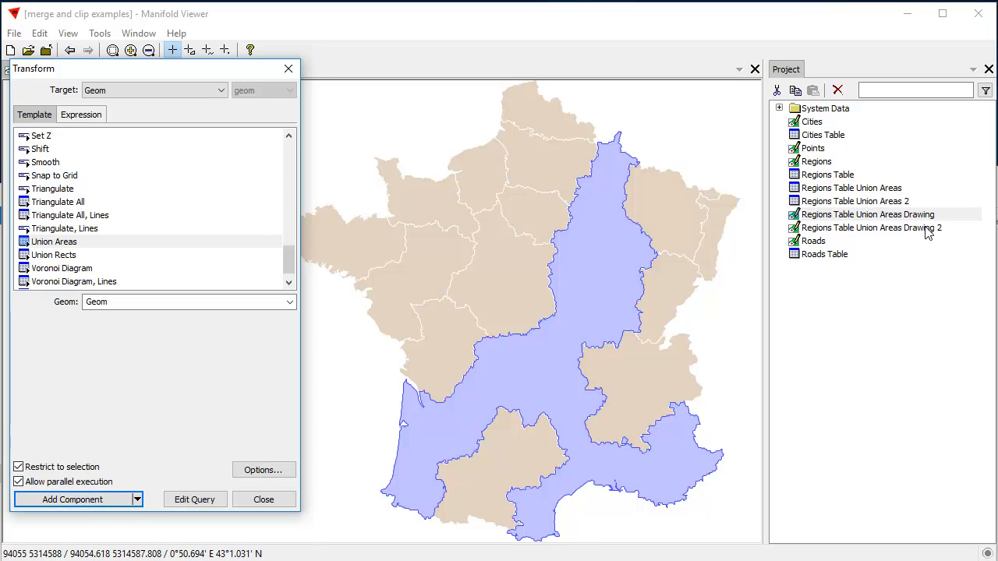
click(855, 201)
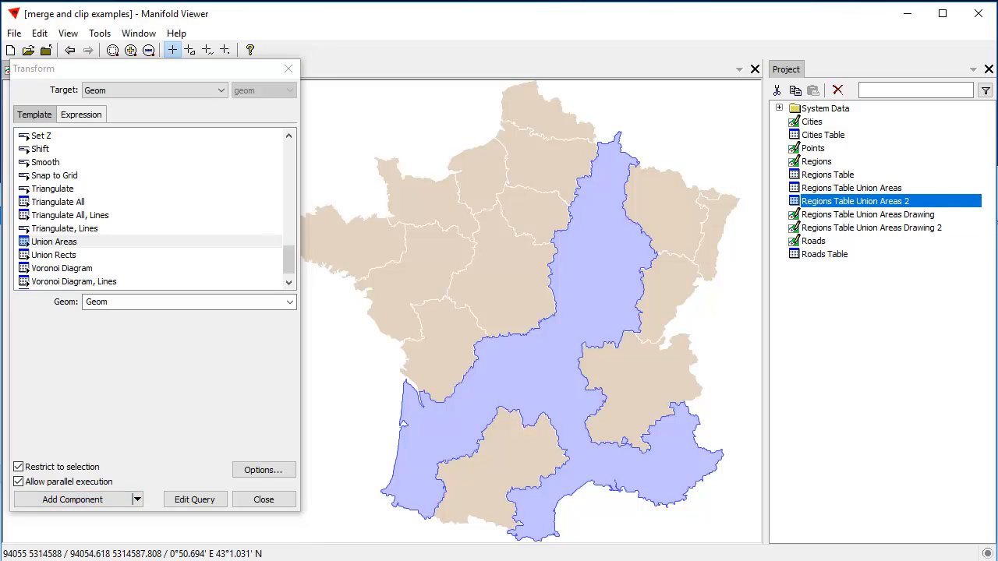
Close the transform and start a New Map containing the Regions layer
click(262, 499)
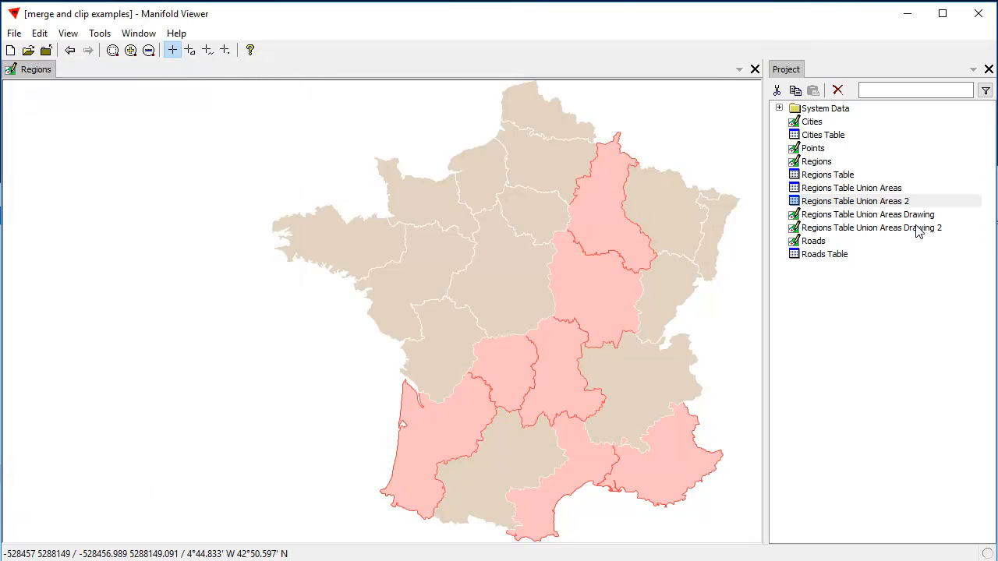
double_click(870, 228)
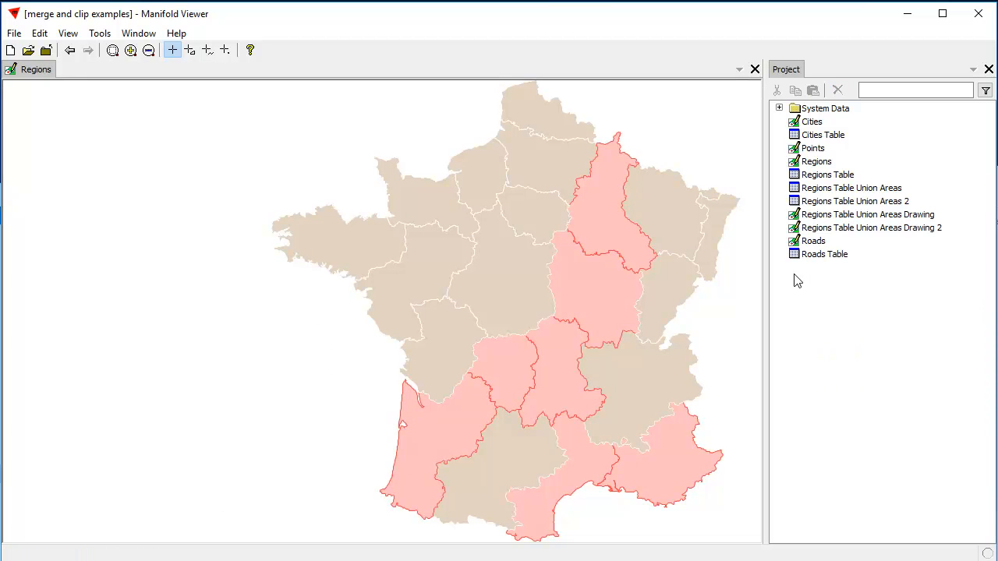
click(817, 160)
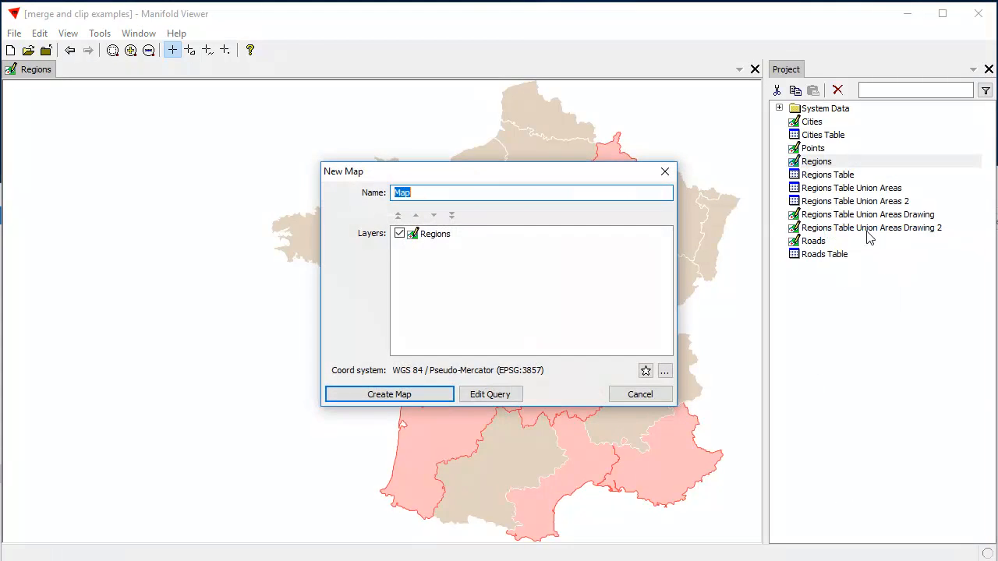
Create the Map of Regions and add Regions Table Union Areas Drawing 2 as a layer above it
click(388, 393)
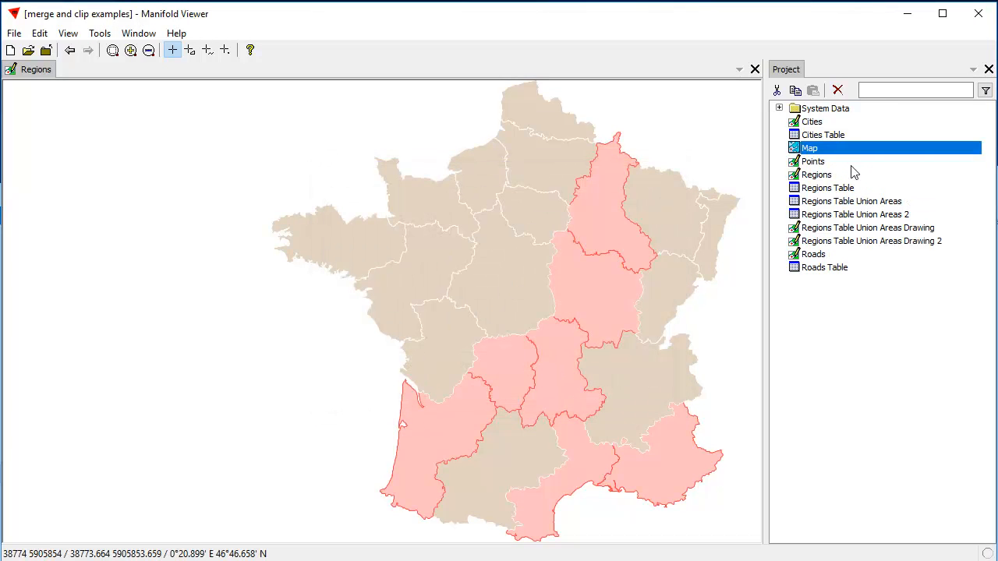
double_click(809, 147)
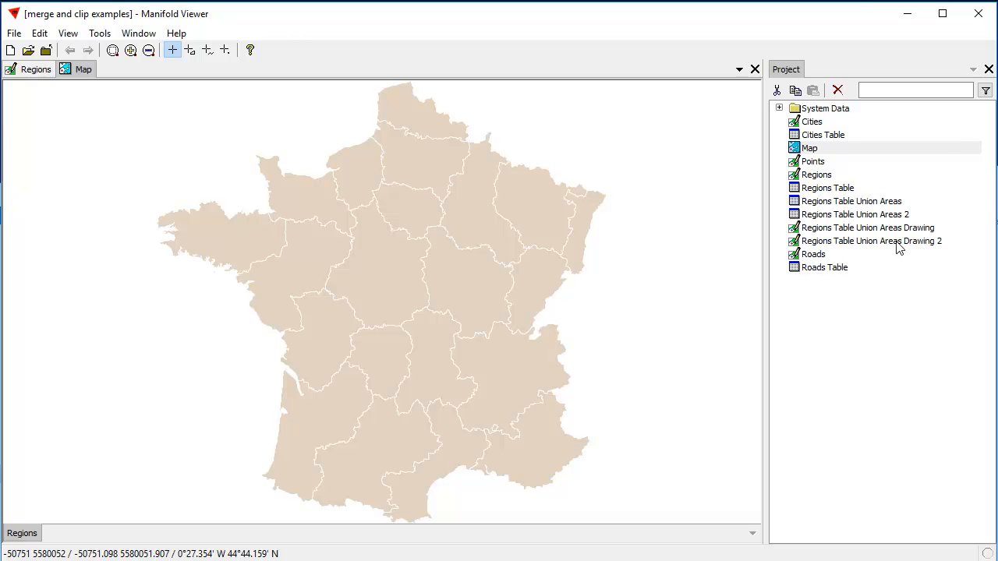
click(870, 240)
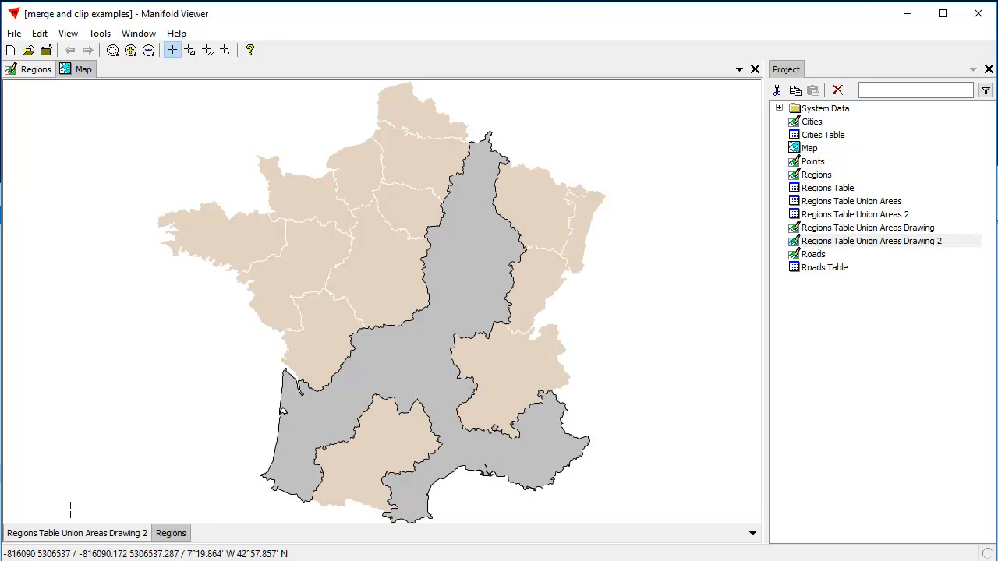
mouse_move(614, 454)
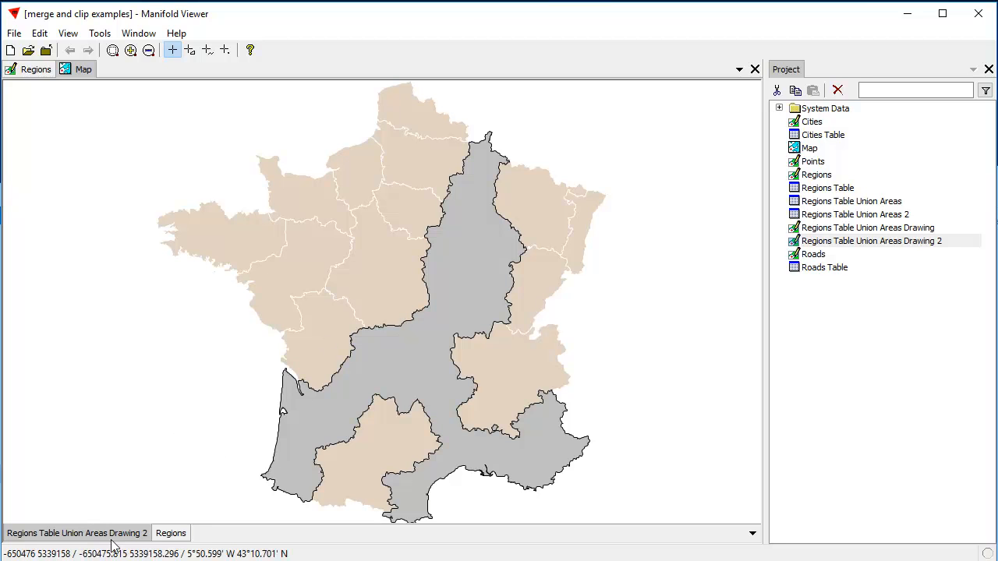
mouse_move(490, 209)
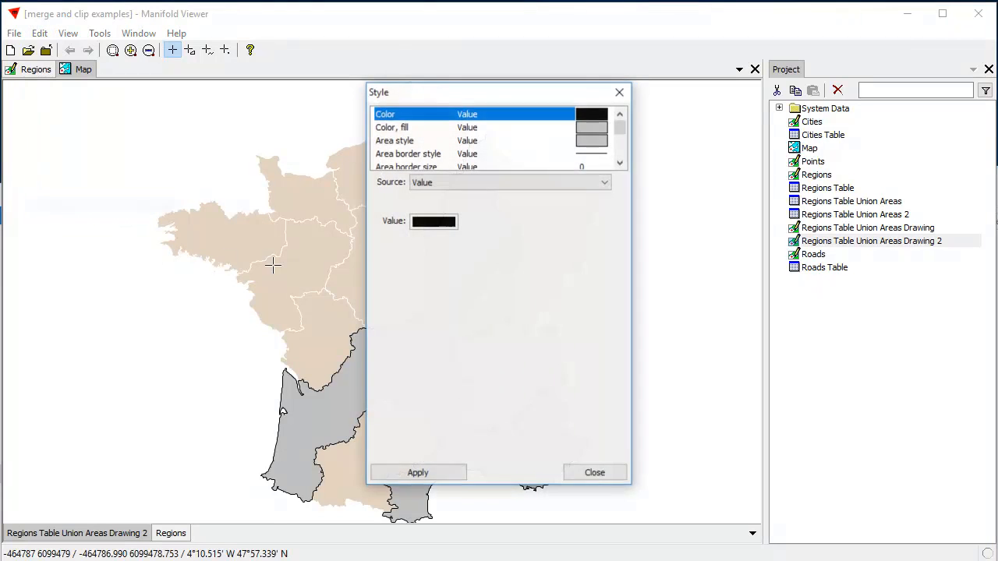
Set the union drawing's area fill to a lighter muted green and apply it
click(391, 128)
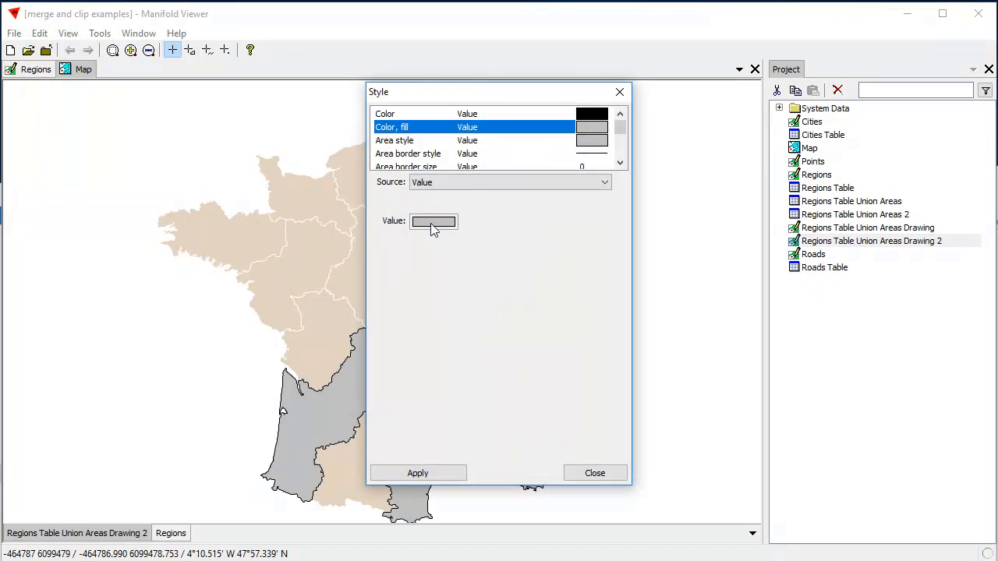
click(433, 222)
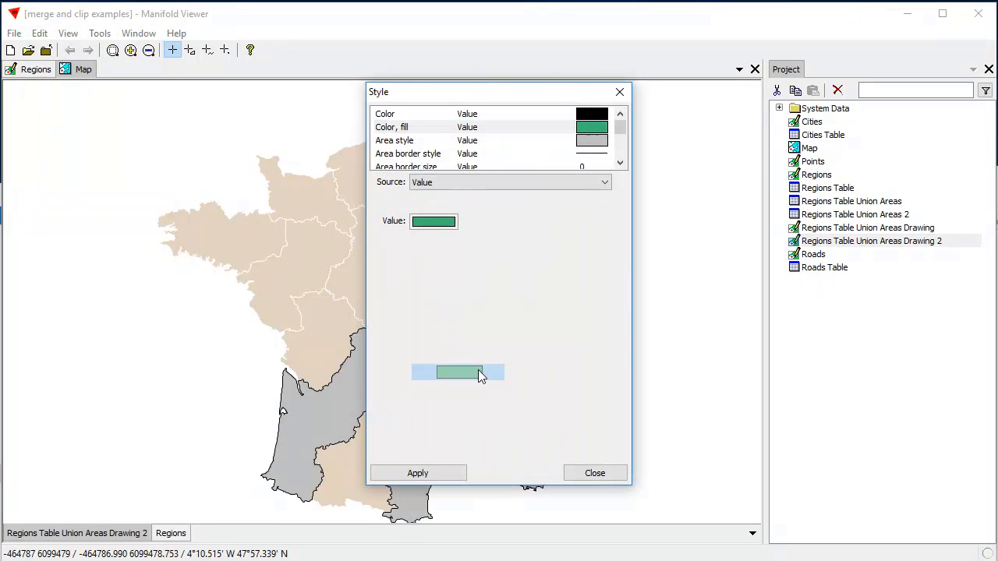
click(418, 474)
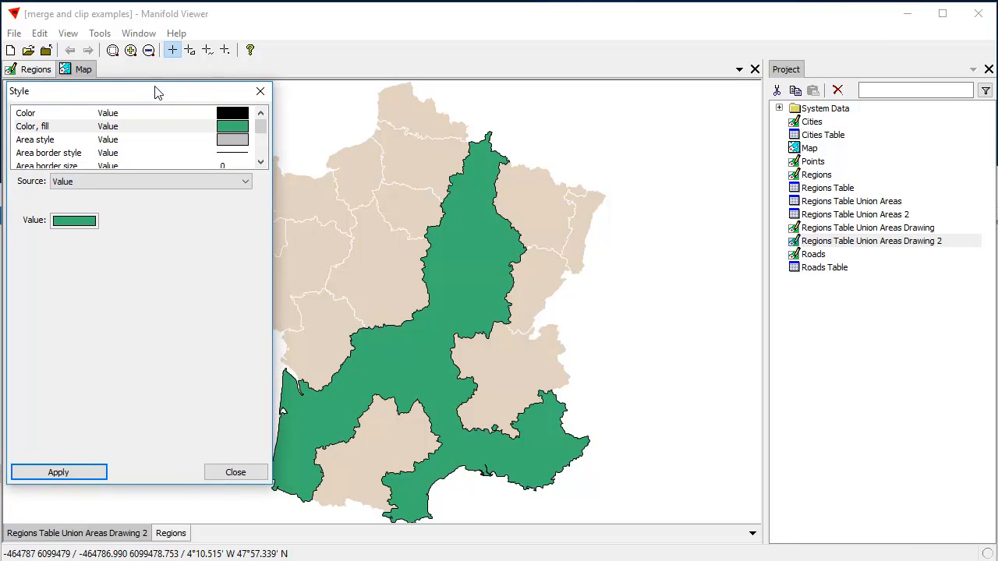
click(69, 225)
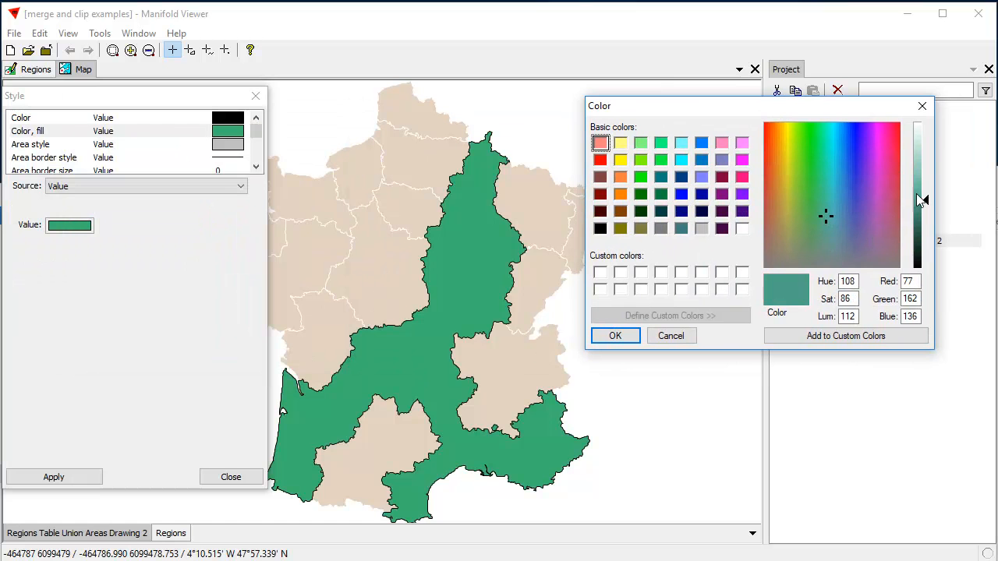
click(823, 218)
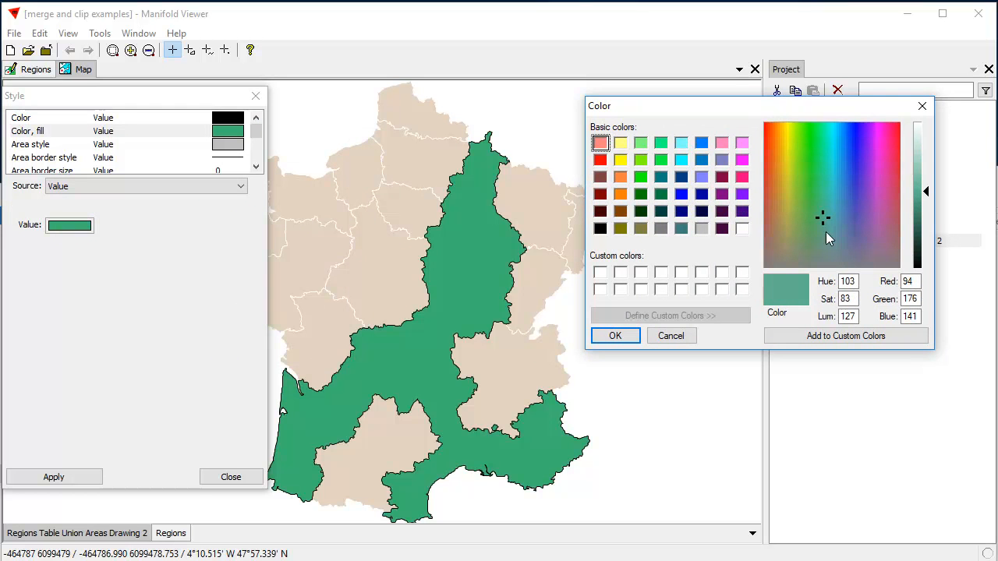
click(614, 335)
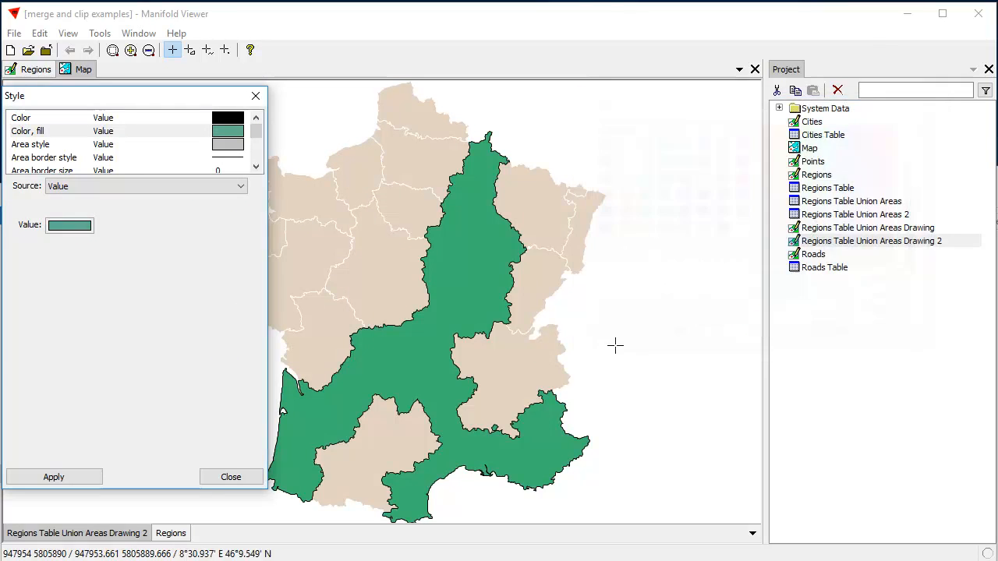
click(53, 477)
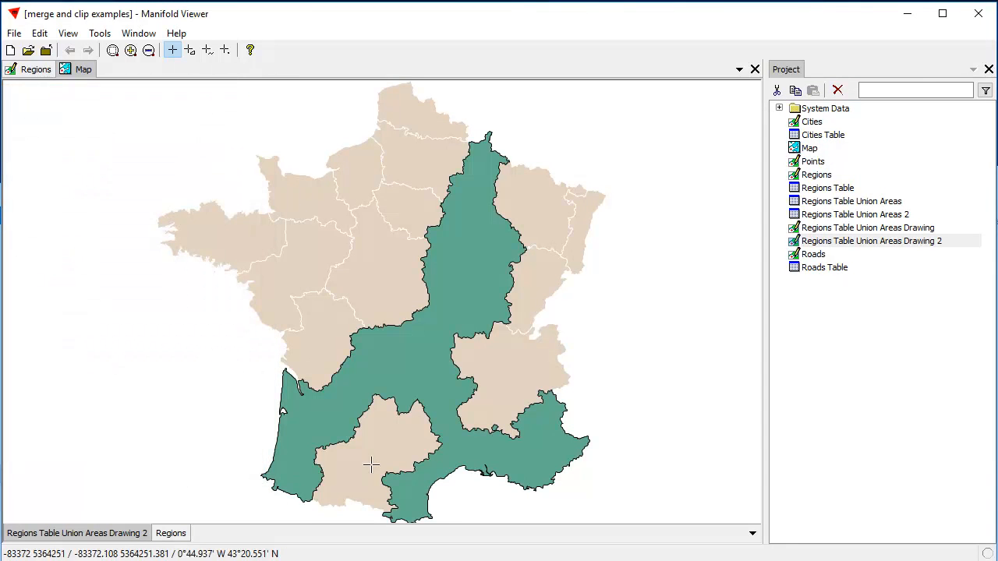
mouse_move(449, 327)
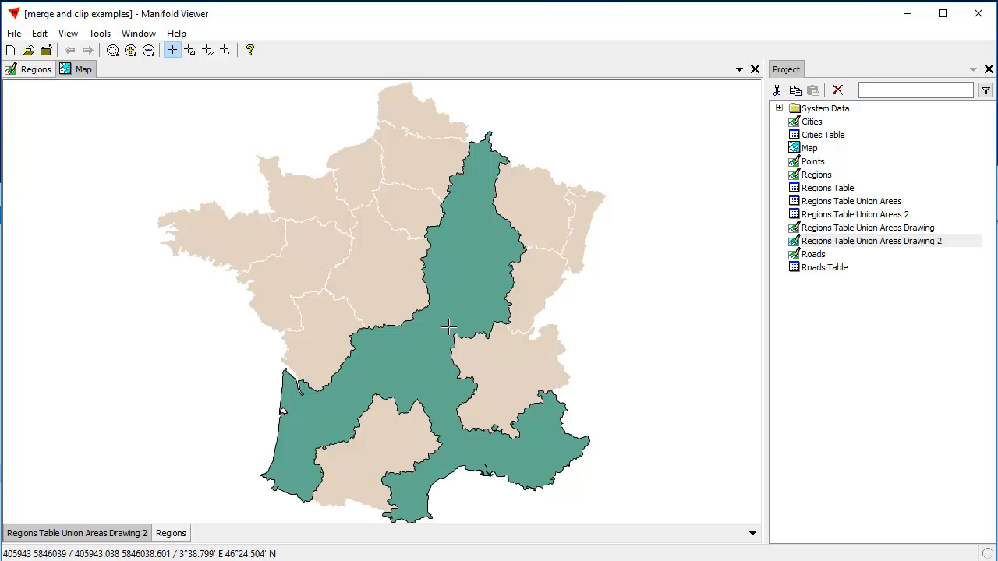
mouse_move(545, 487)
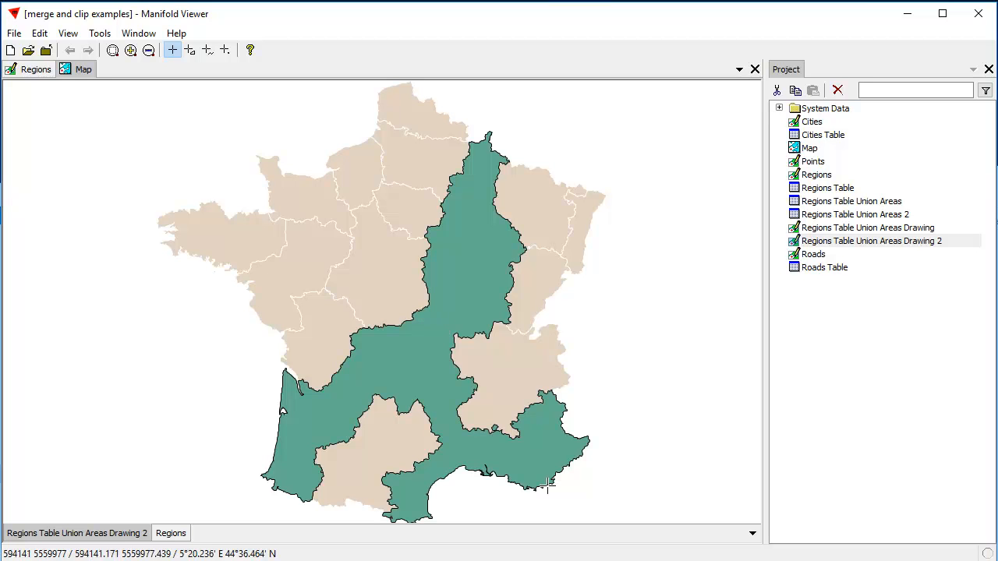